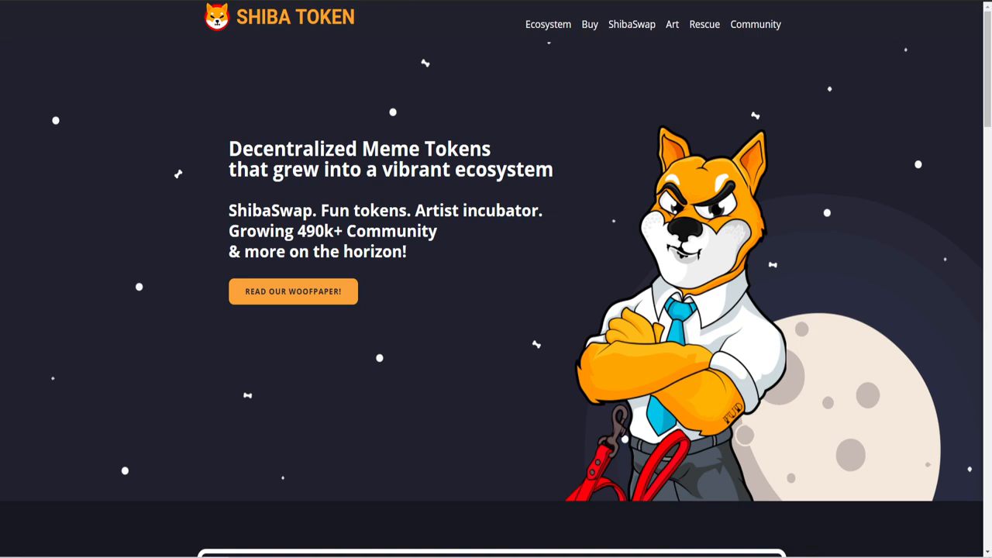
mouse_move(158, 226)
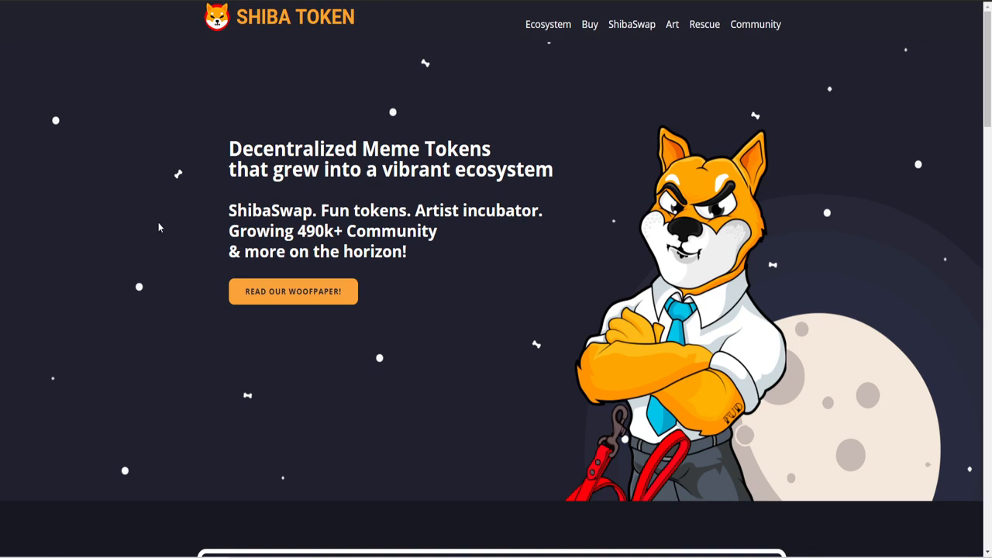
mouse_move(372, 41)
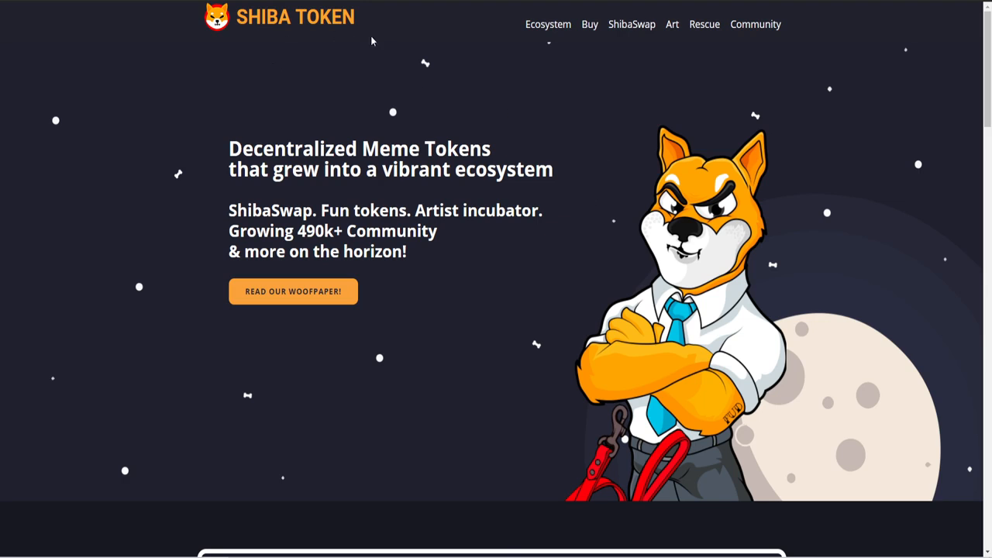
Scroll the Shiba Token homepage down to the Ecosystem section covering SHIB, LEASH and BONE.
scroll(down, 3)
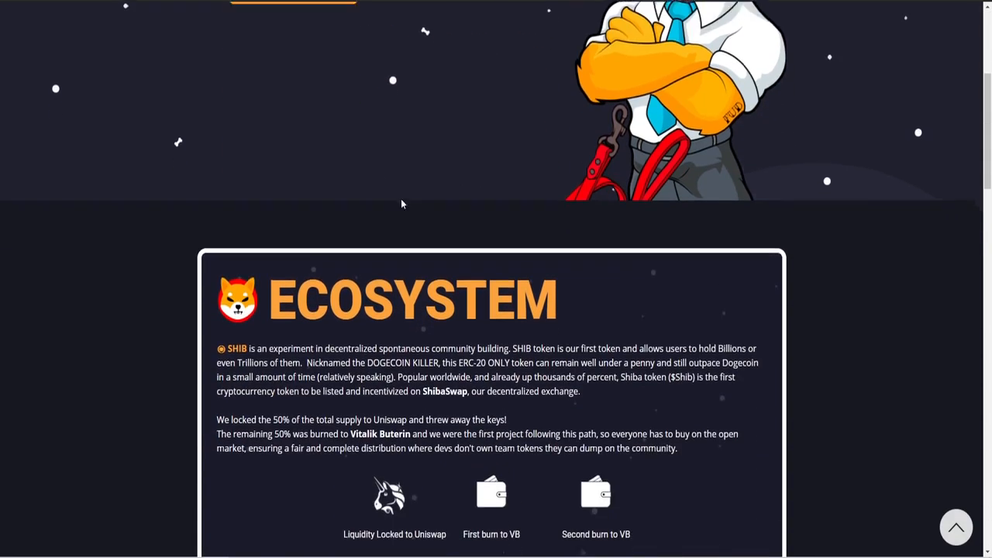
scroll(down, 3)
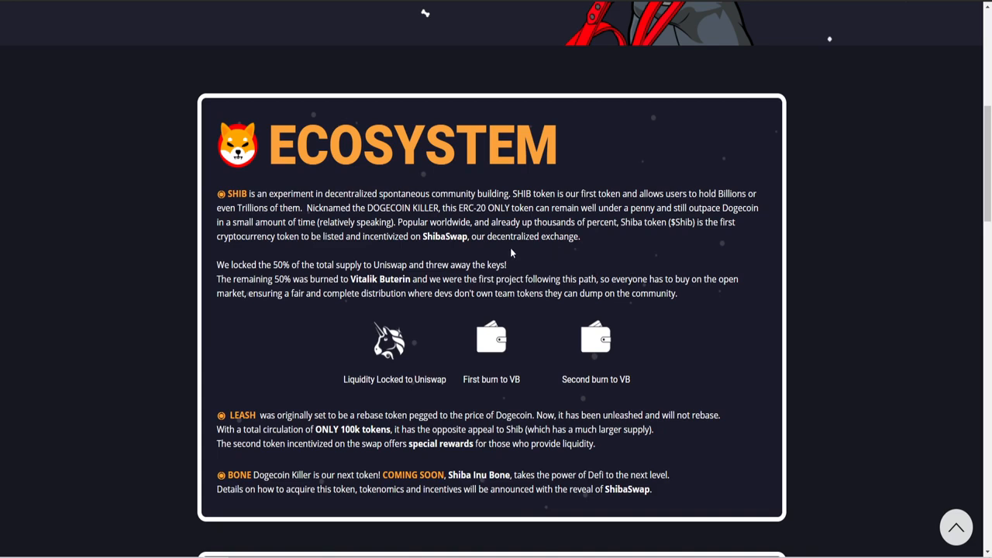
scroll(down, 3)
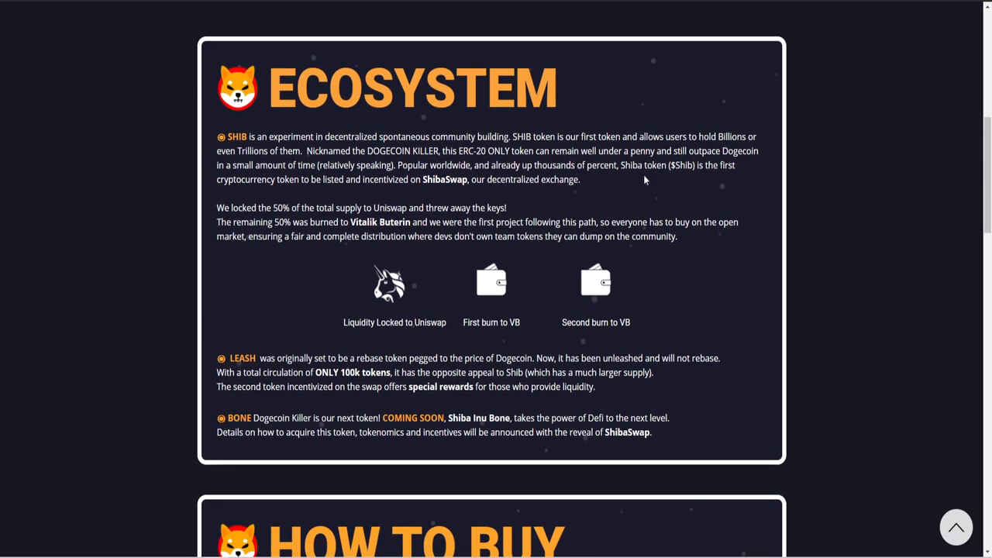
scroll(down, 3)
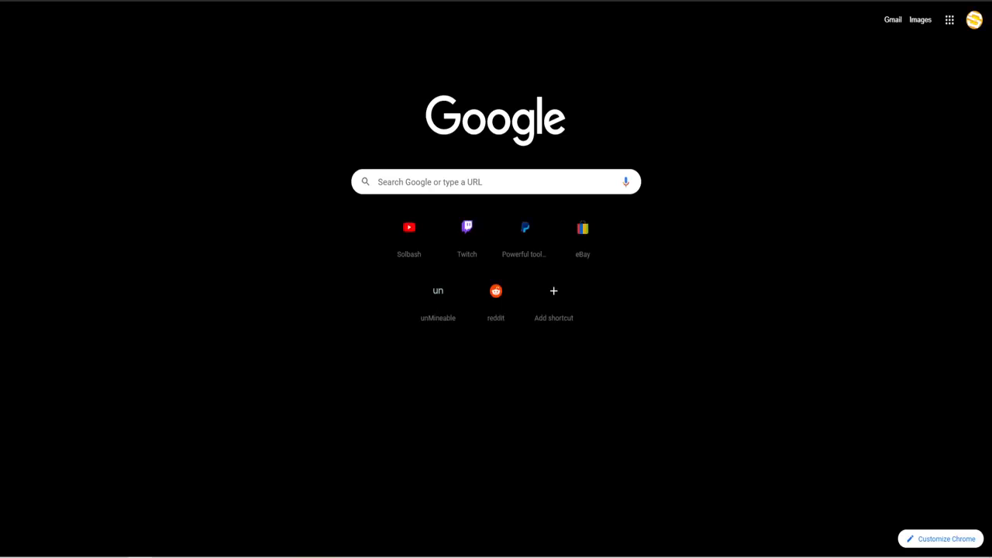
Go to coinmarketcap.com and load the Shiba Inu coin page from the search's Trending list.
text(coinmarketcap)
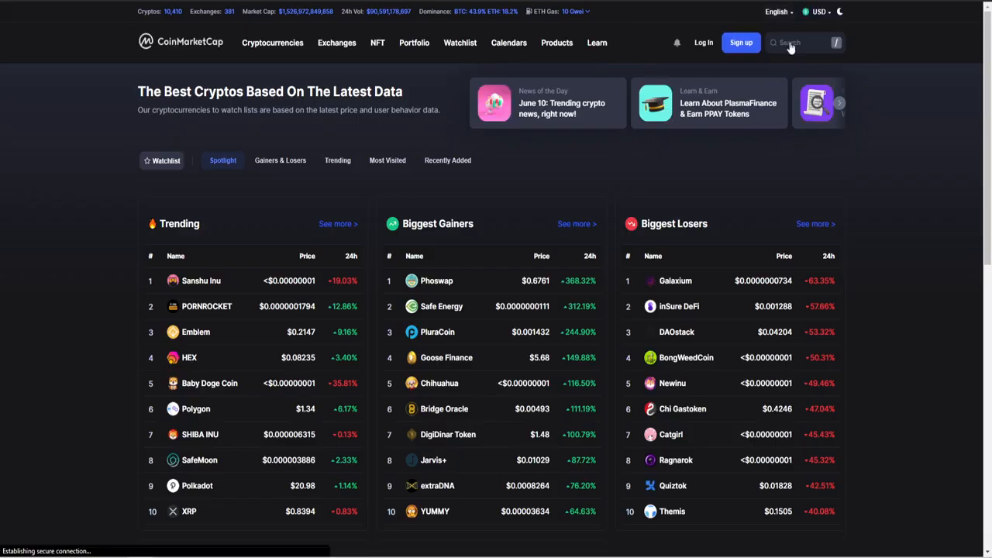
click(803, 44)
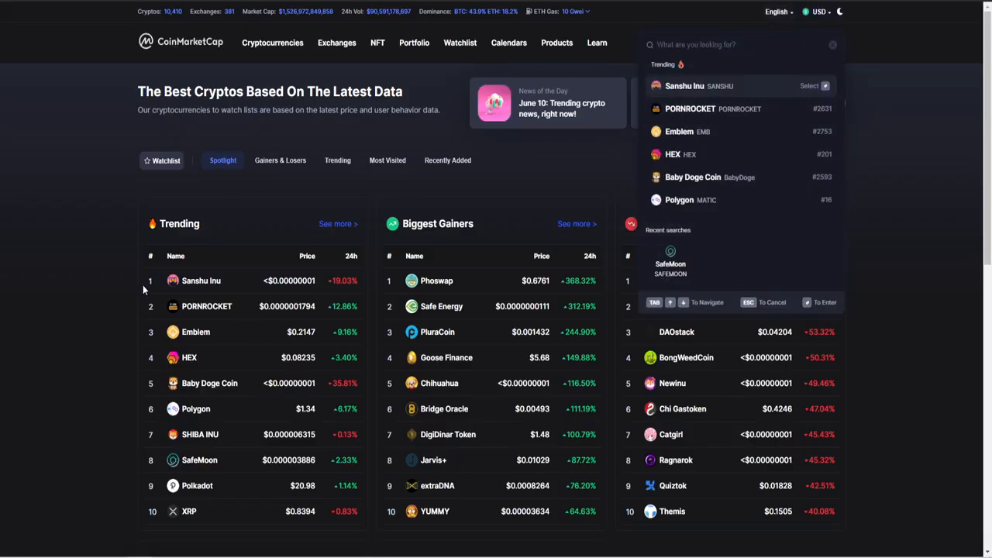
click(200, 434)
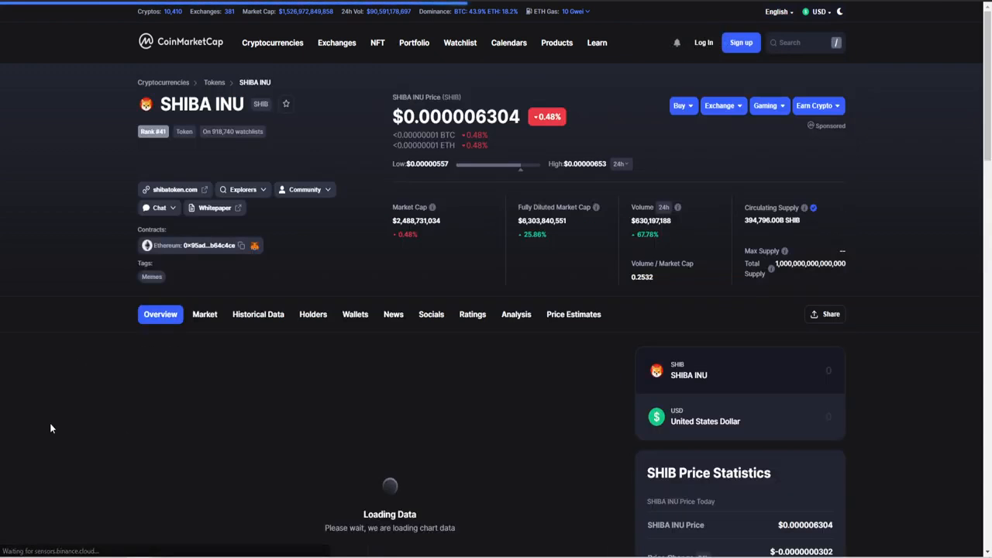
Review the SHIB overview, price chart and the Market list of exchanges trading SHIB.
scroll(down, 3)
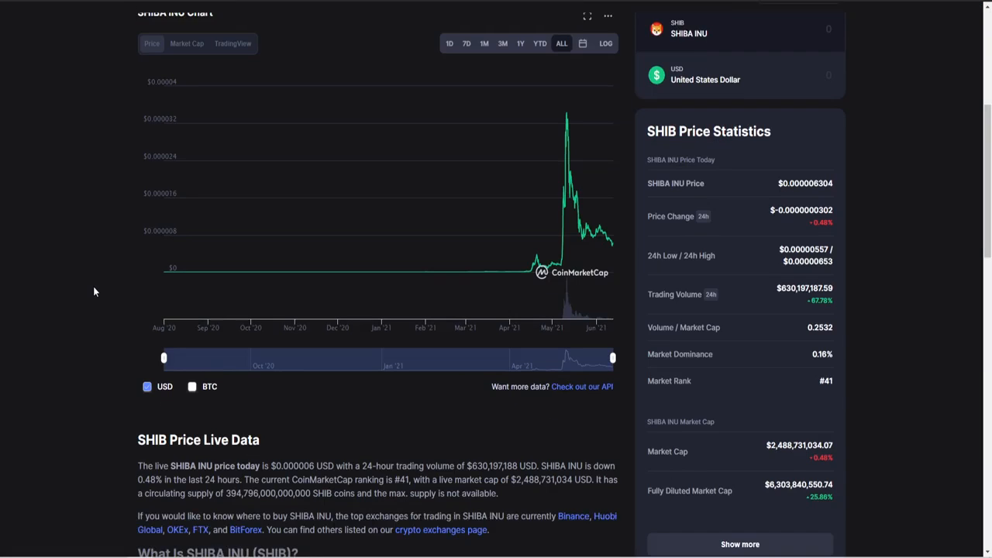
scroll(down, 3)
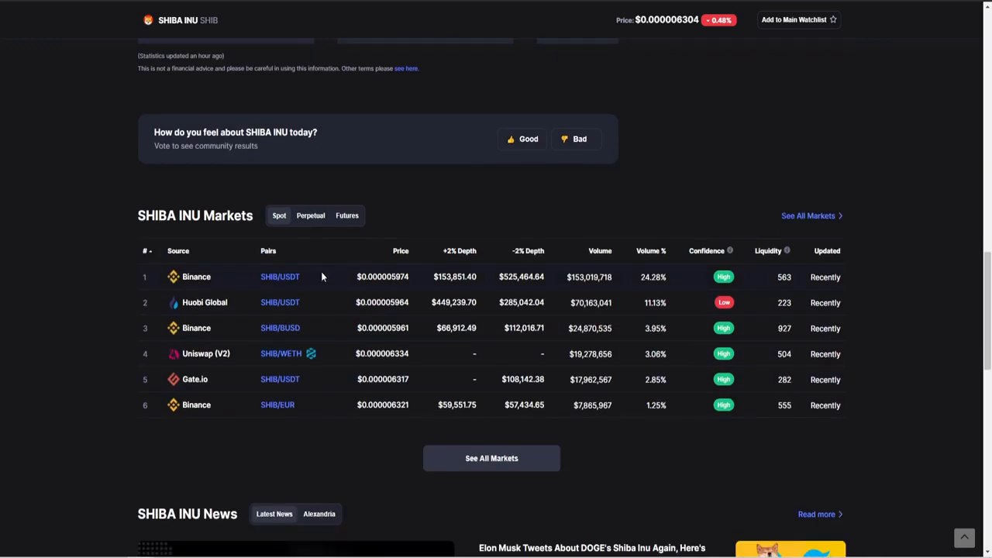
scroll(up, 3)
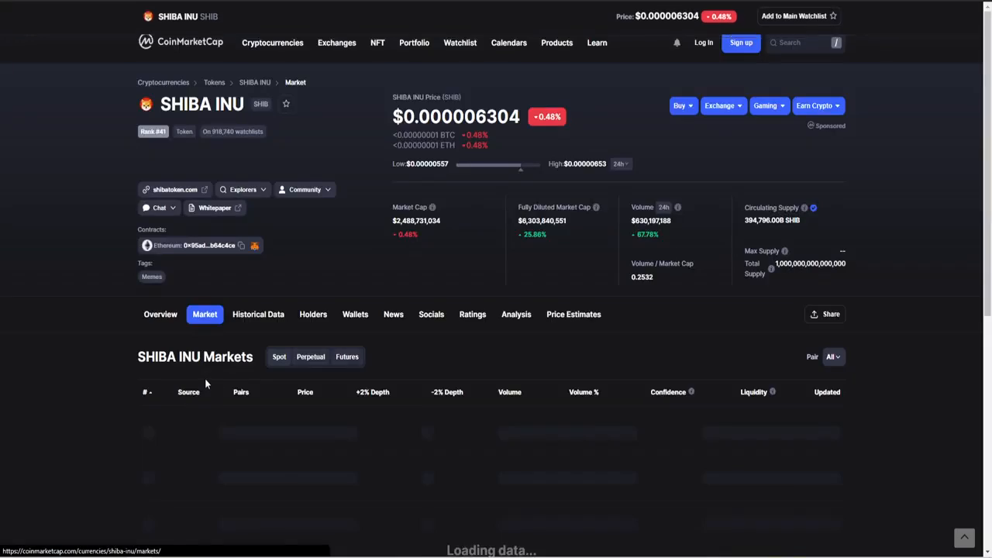
scroll(down, 3)
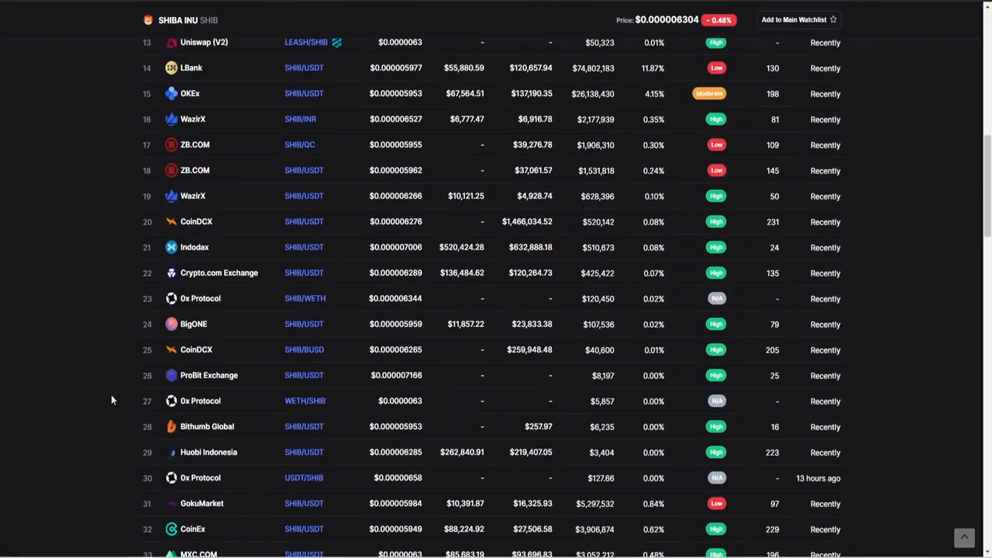
scroll(up, 3)
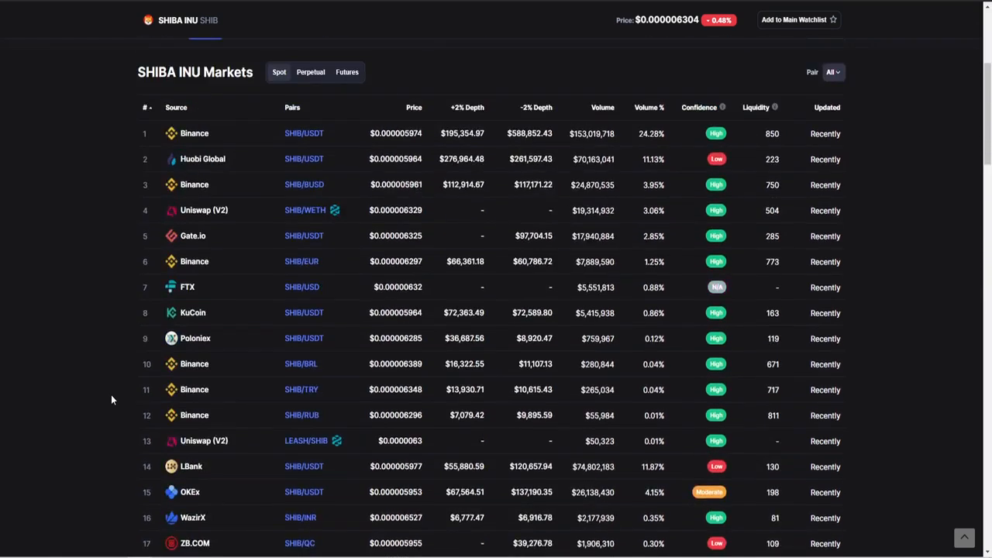
scroll(up, 3)
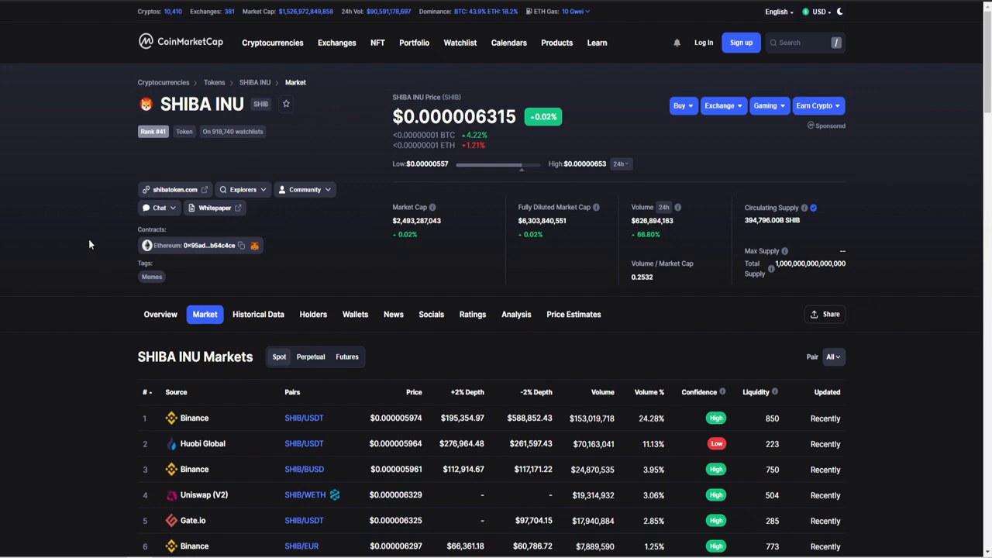
mouse_move(99, 271)
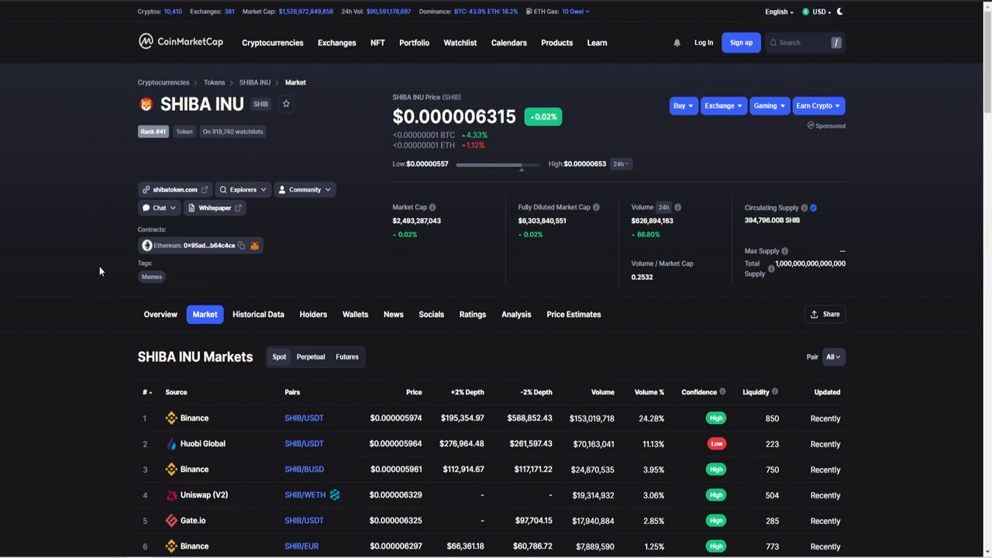
mouse_move(87, 182)
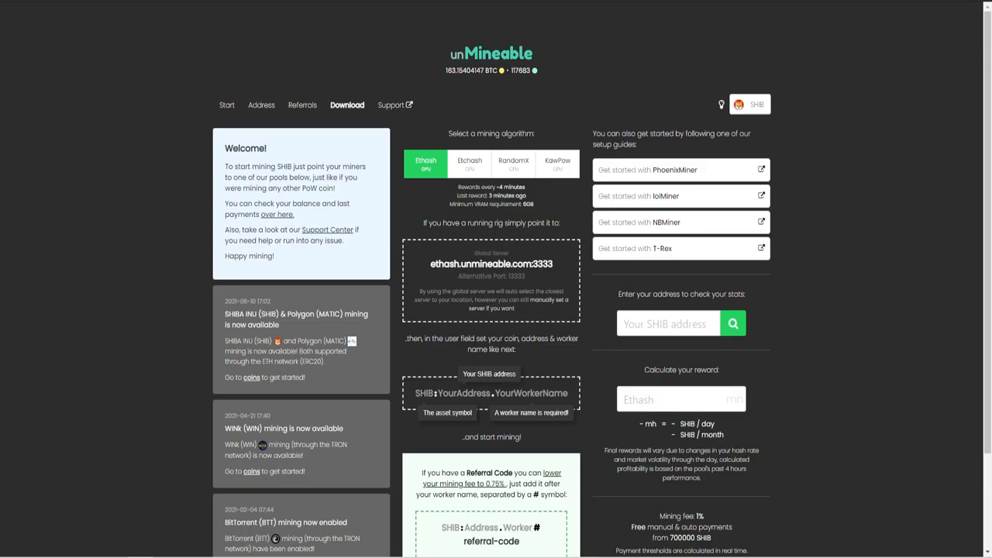
mouse_move(221, 47)
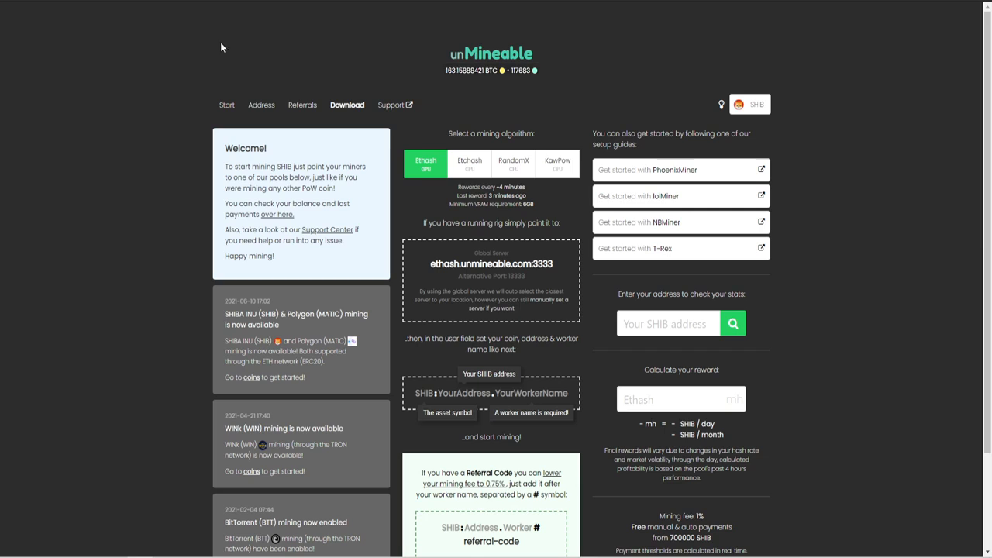
mouse_move(217, 46)
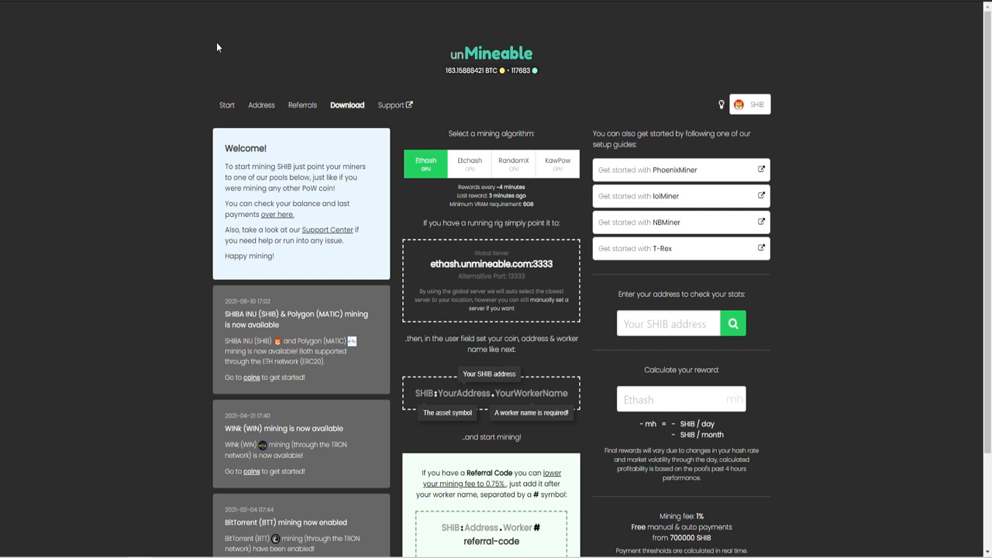
mouse_move(738, 86)
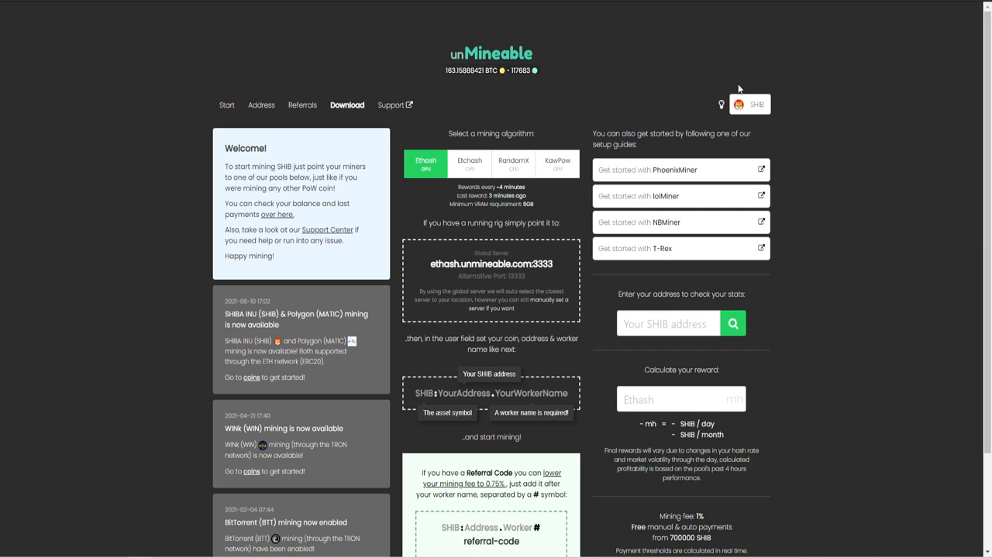
mouse_move(772, 104)
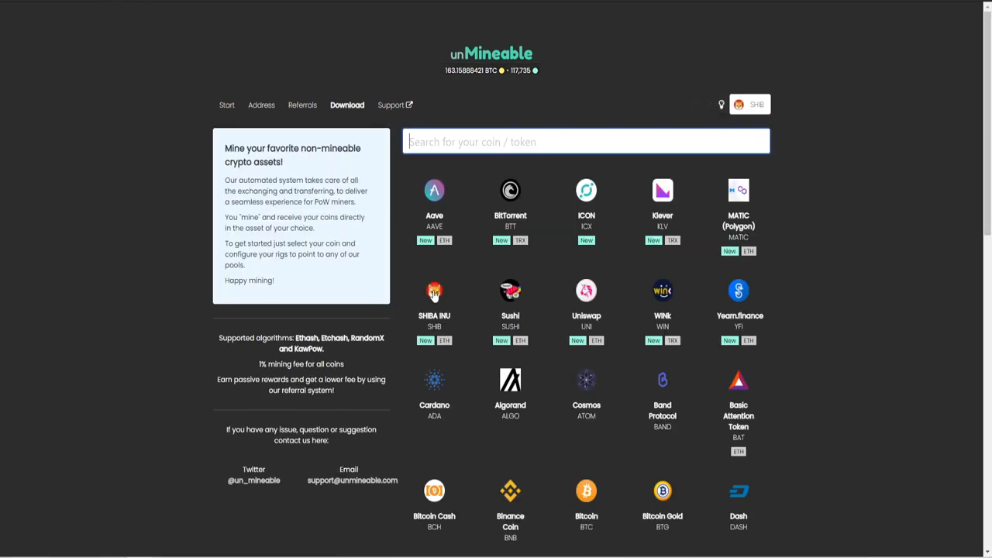
mouse_move(434, 293)
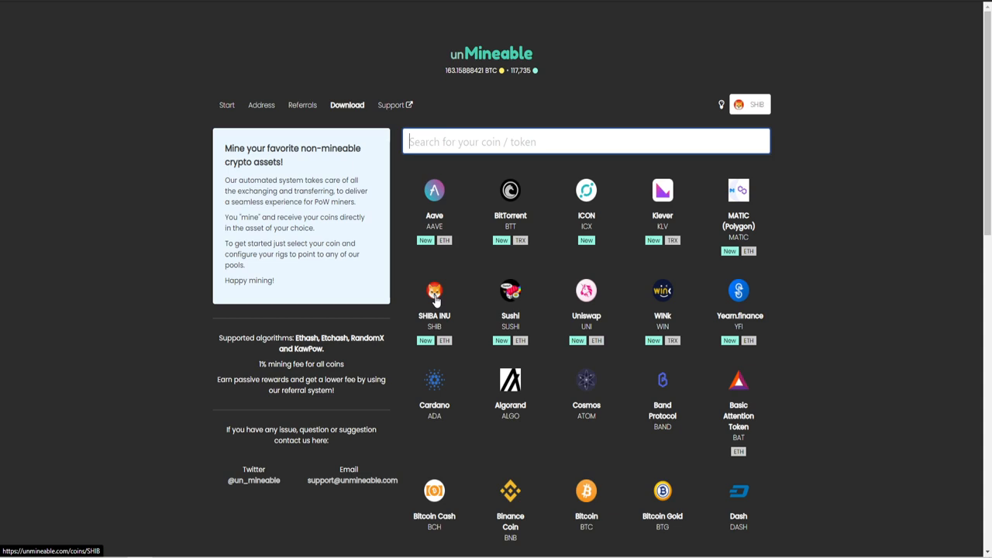
click(434, 298)
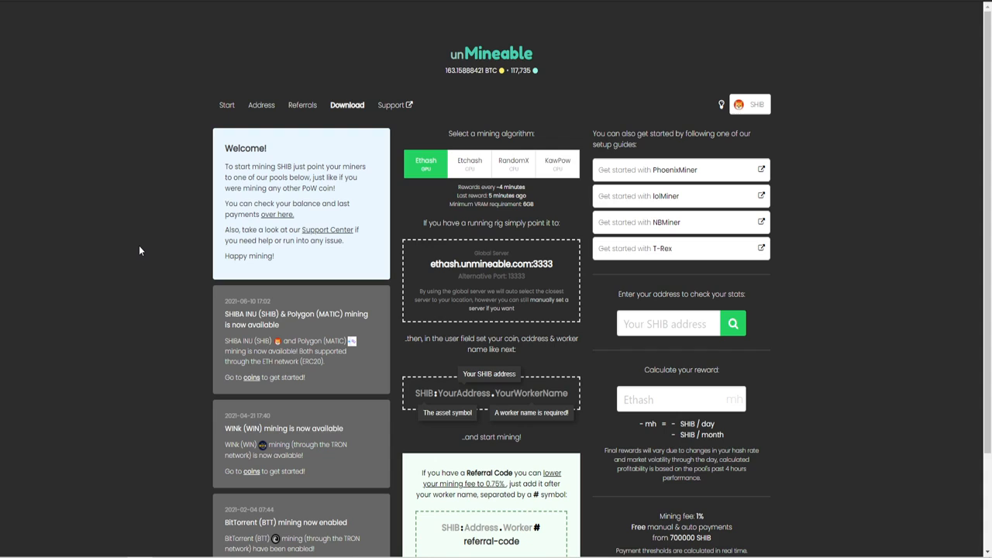
mouse_move(186, 135)
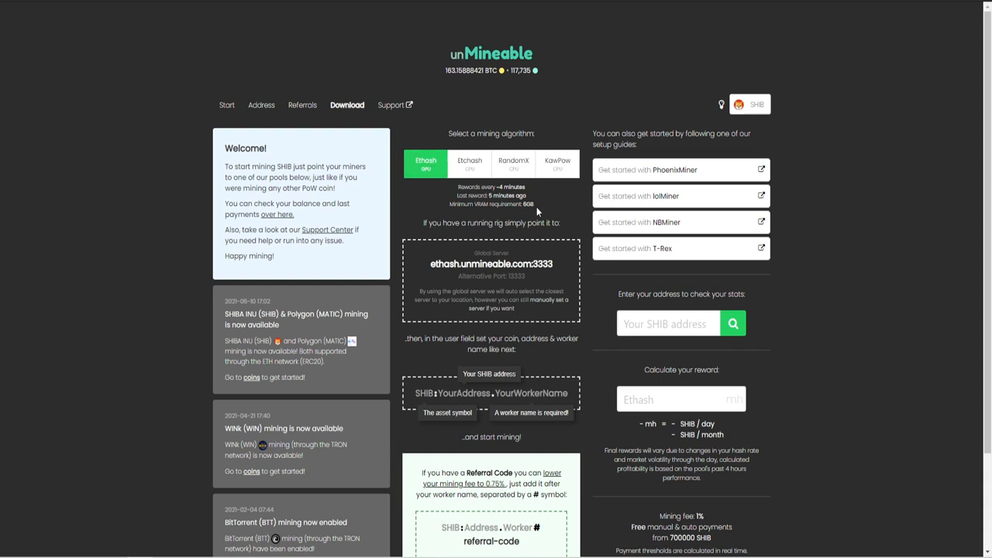
mouse_move(577, 220)
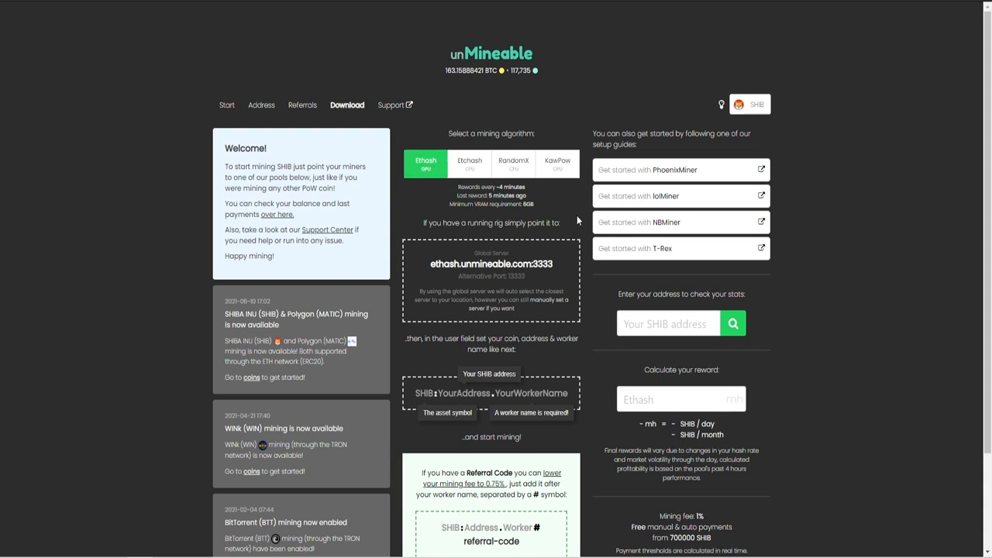
mouse_move(595, 358)
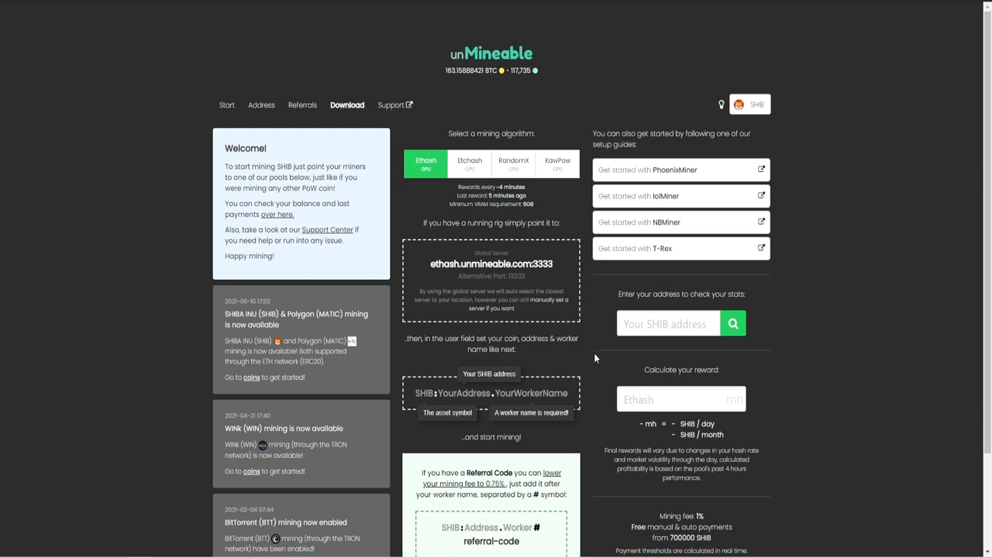
click(681, 399)
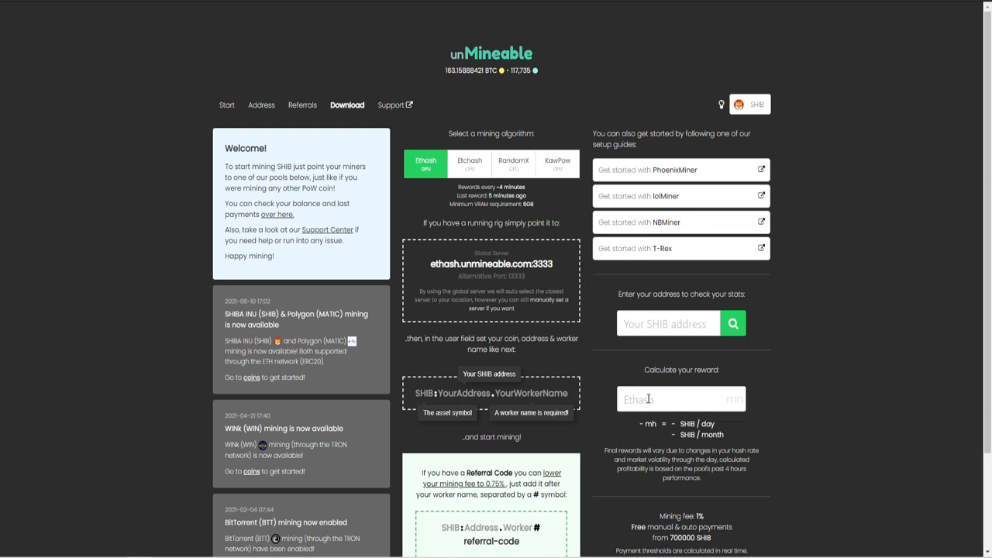
click(674, 399)
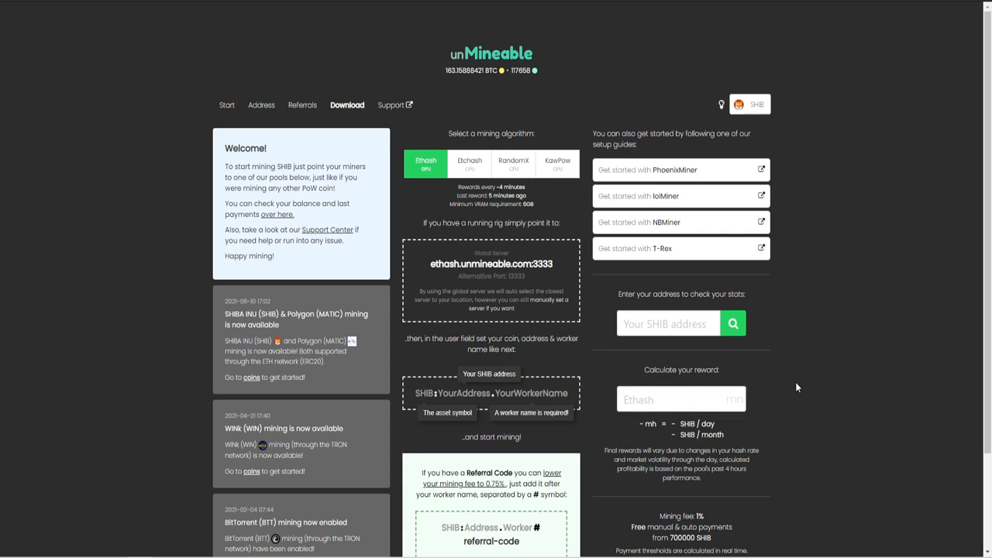
mouse_move(809, 372)
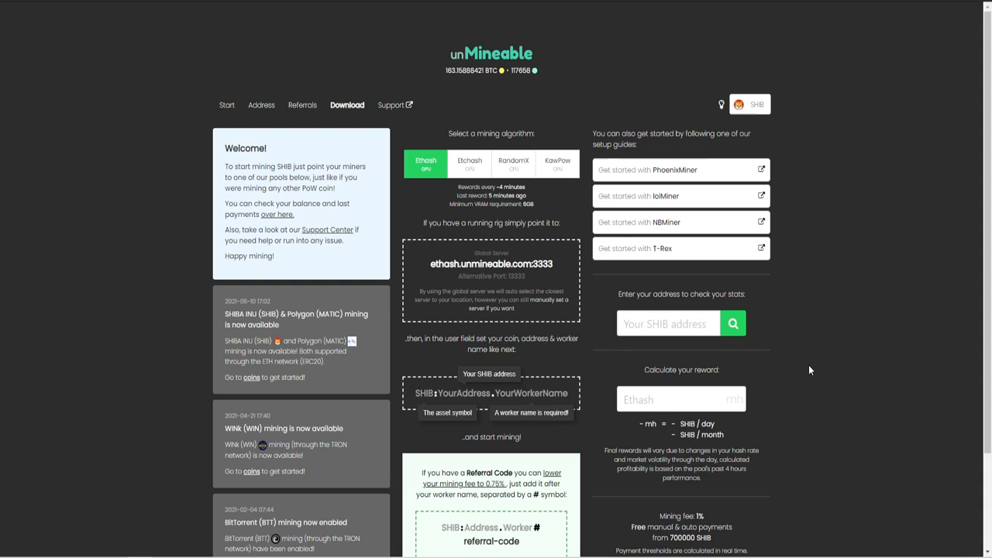
mouse_move(844, 400)
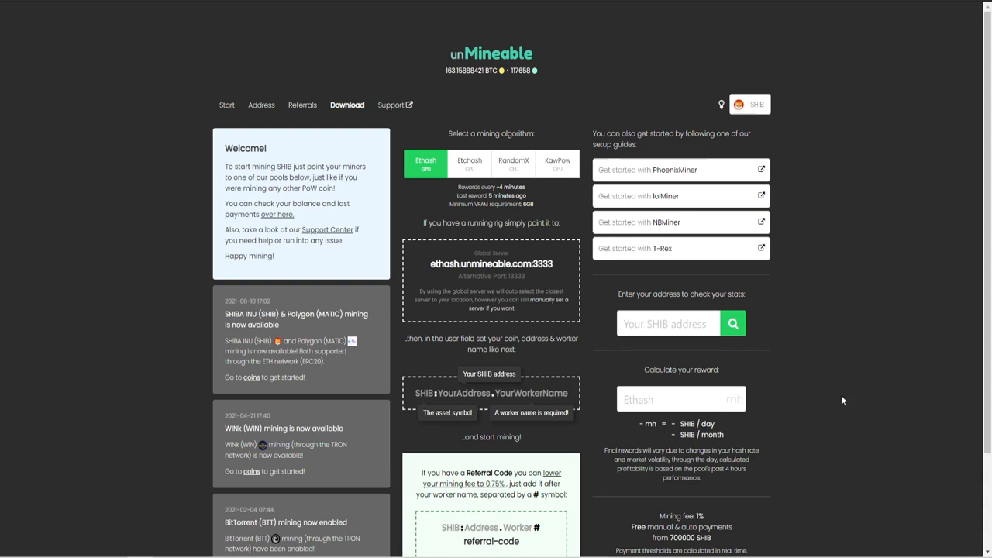
mouse_move(298, 65)
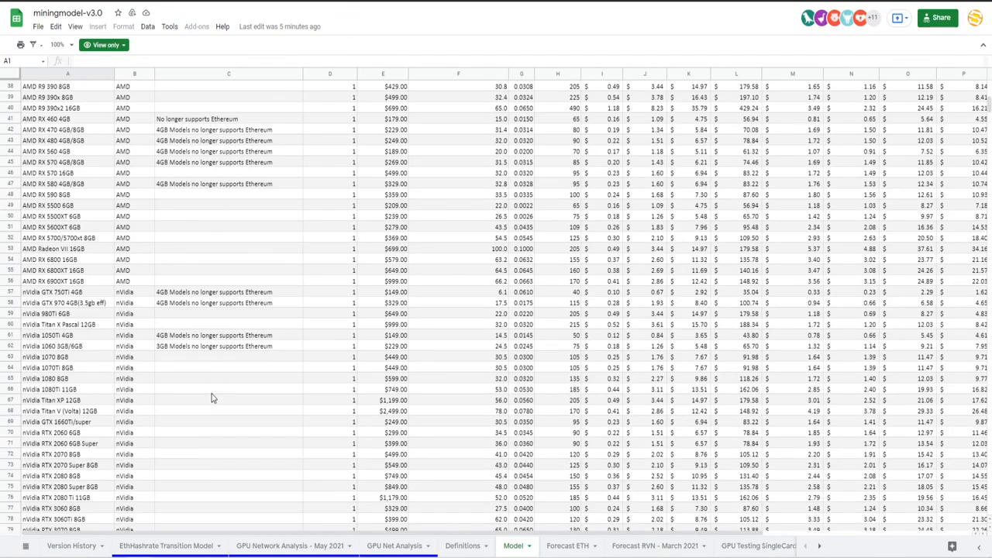
Scroll the miningmodel-v3.0 Model sheet through its AMD and Nvidia GPU rows.
scroll(down, 3)
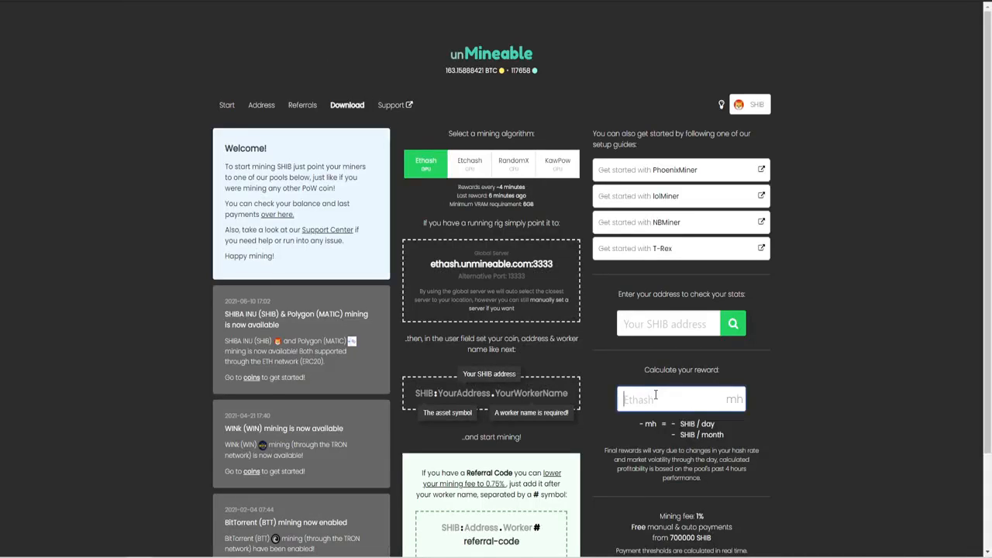
Enter 45.4 MH/s as the Ethash hashrate in the SHIB reward calculator.
text(45.4)
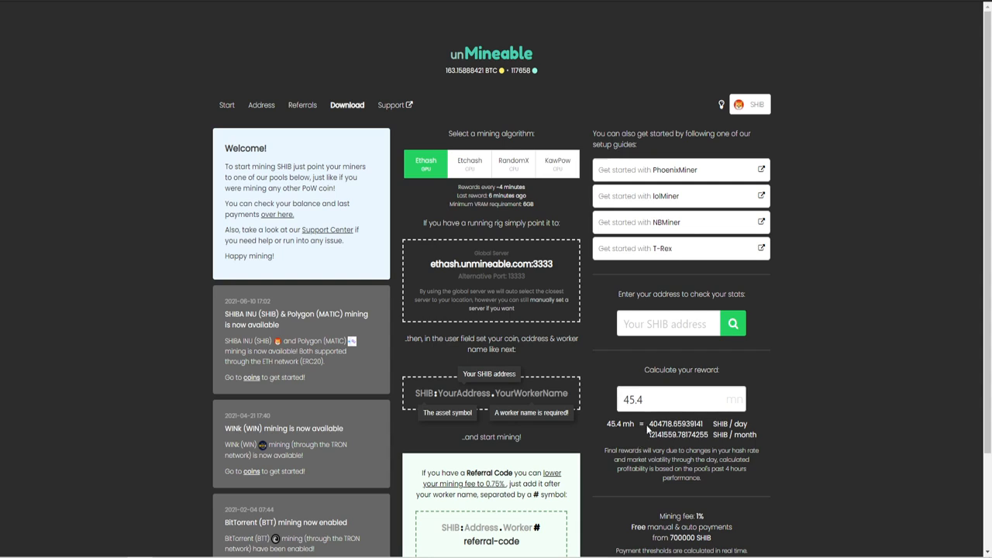
mouse_move(803, 346)
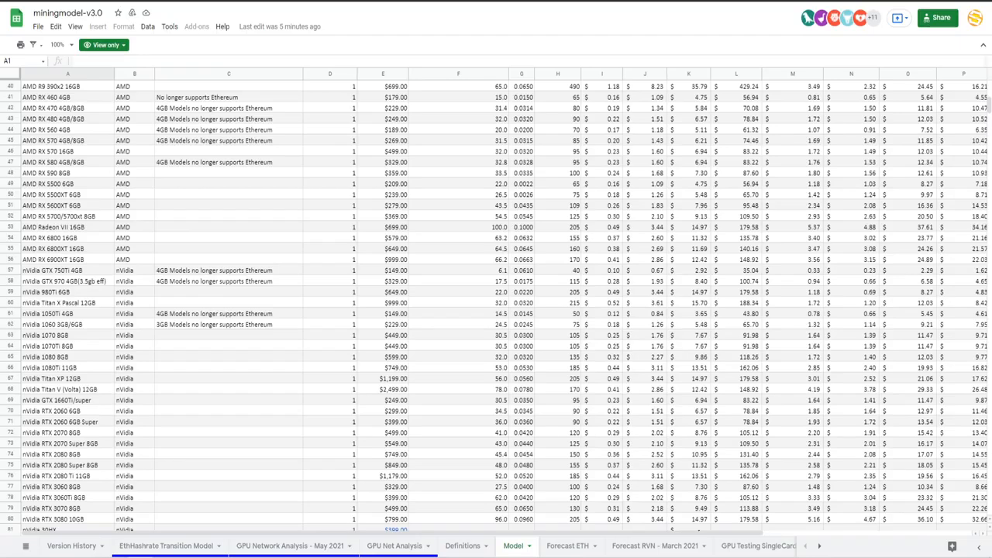
Scroll the Model sheet back up to the GPU list.
scroll(up, 3)
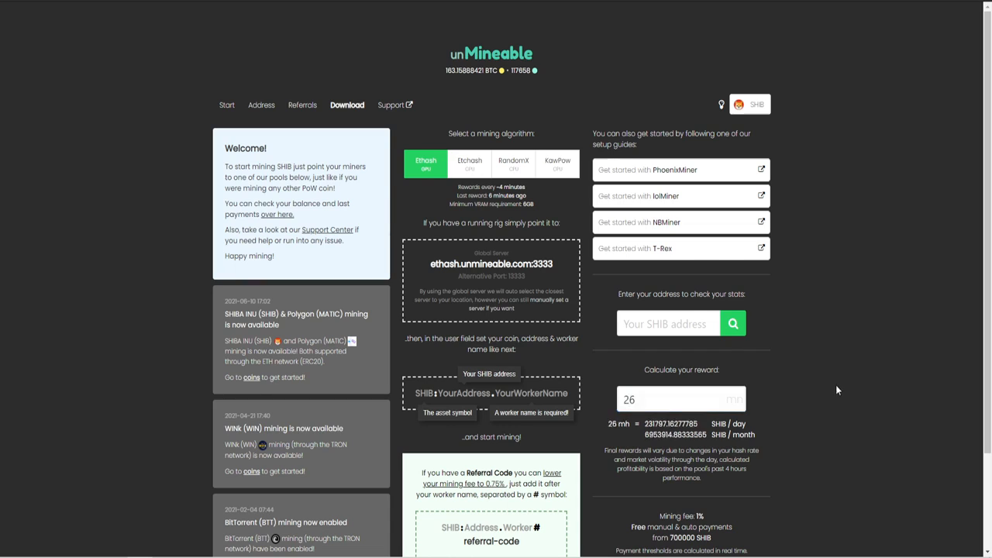
mouse_move(834, 427)
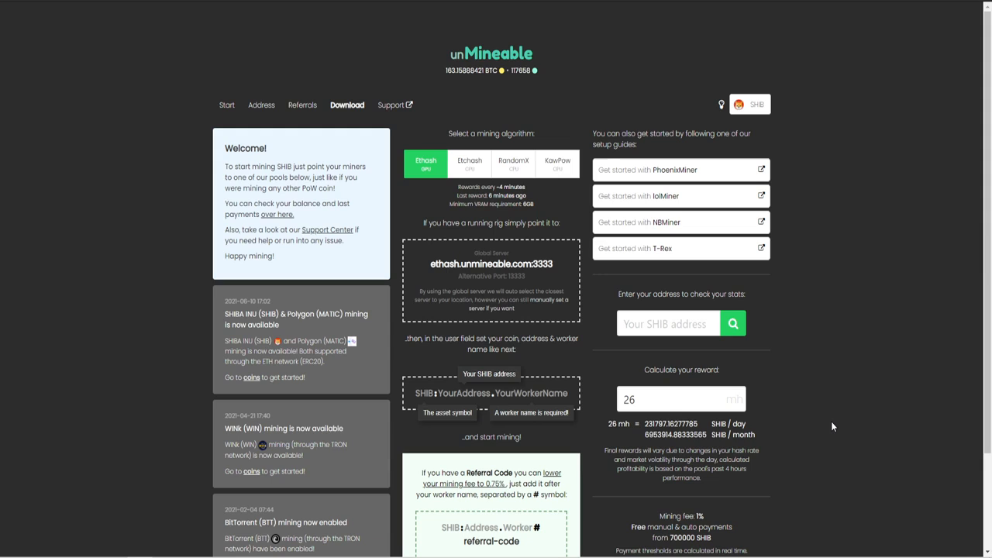
mouse_move(826, 183)
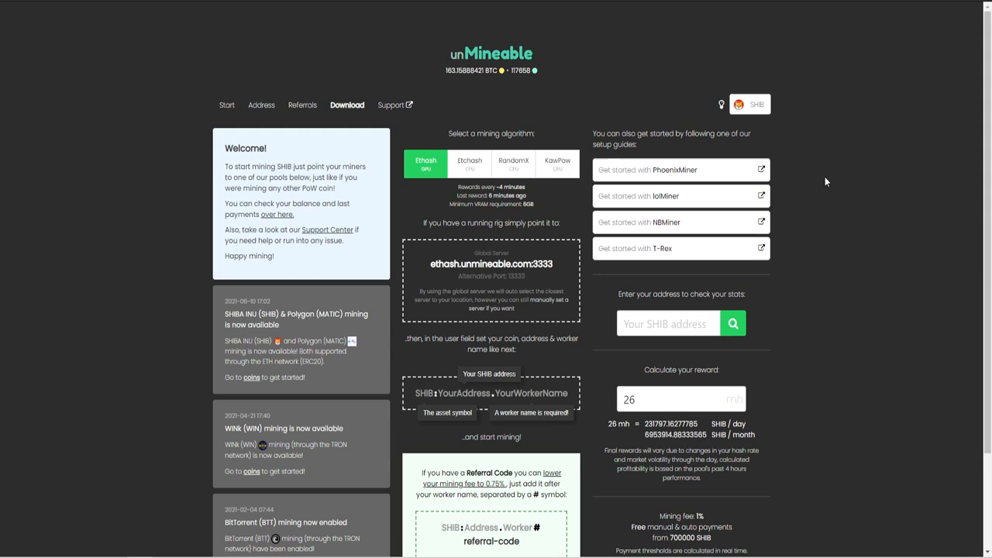
mouse_move(735, 169)
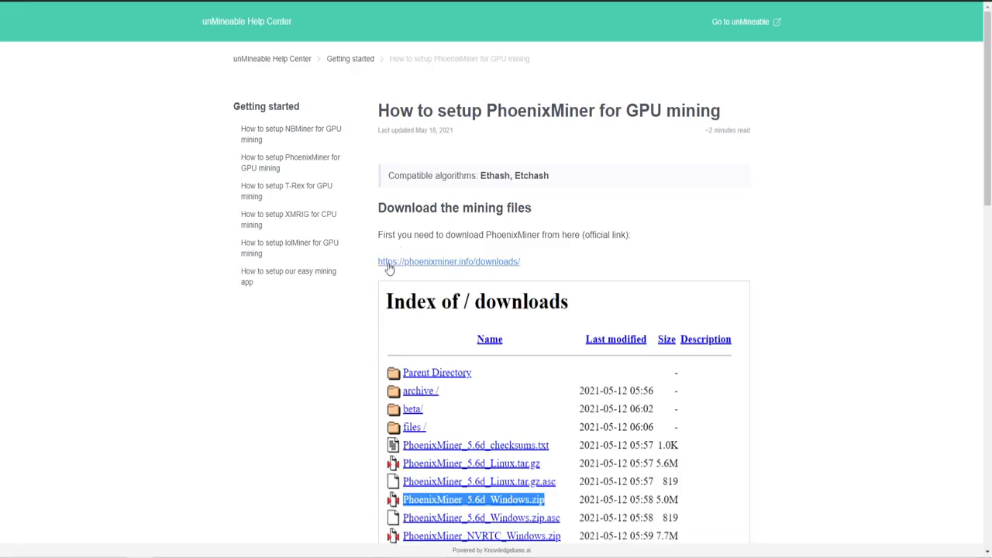
Scroll the PhoenixMiner guide to 'Setup with a start.bat file' and clear the selected example text.
scroll(down, 3)
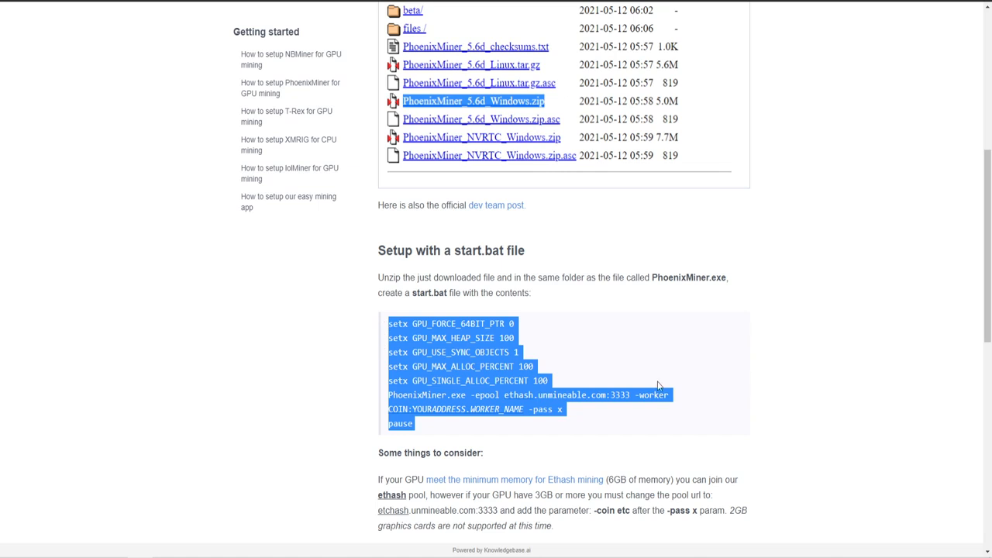
click(466, 431)
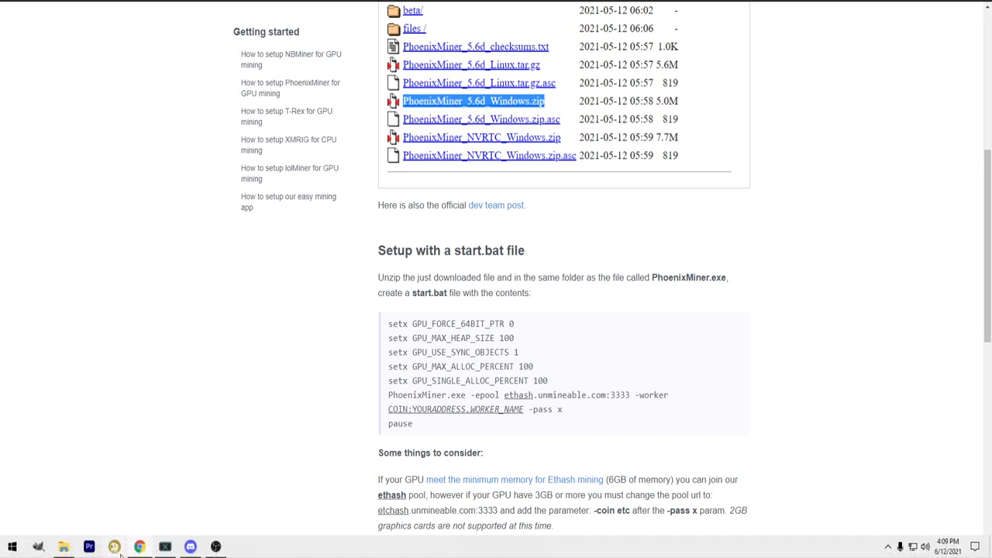
mouse_move(115, 545)
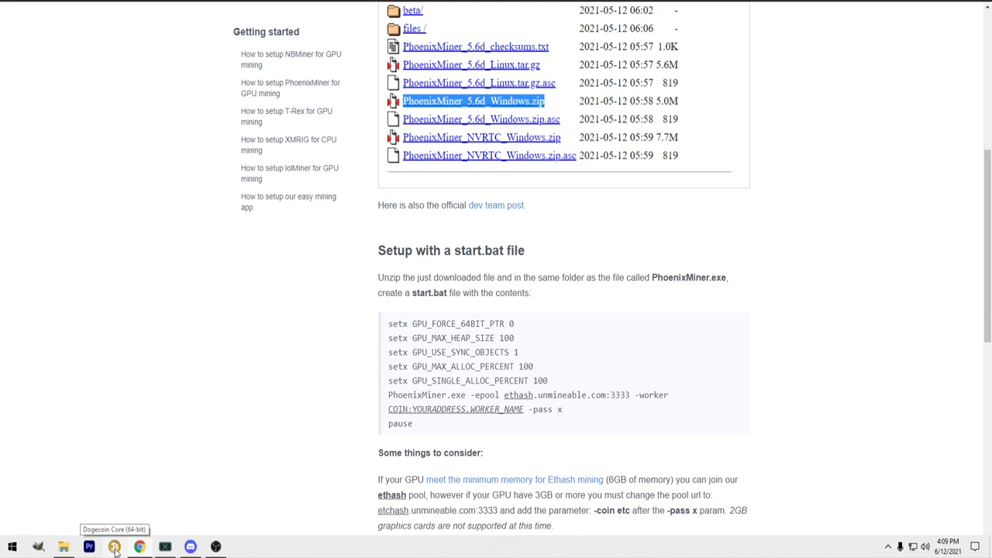
mouse_move(115, 546)
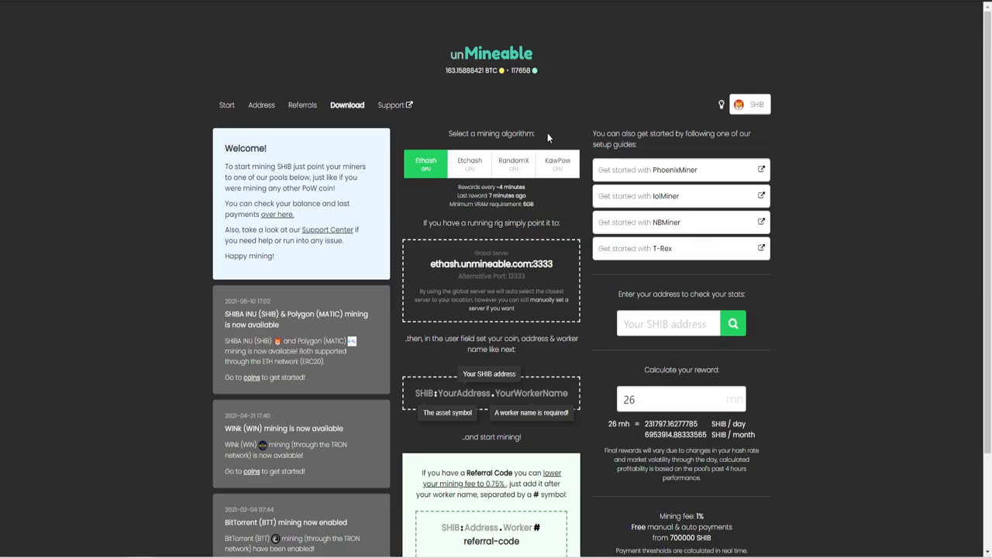
Review the unMineable SHIB page, then show the PhoenixMiner_5.5c_Windows folder in File Explorer.
scroll(down, 3)
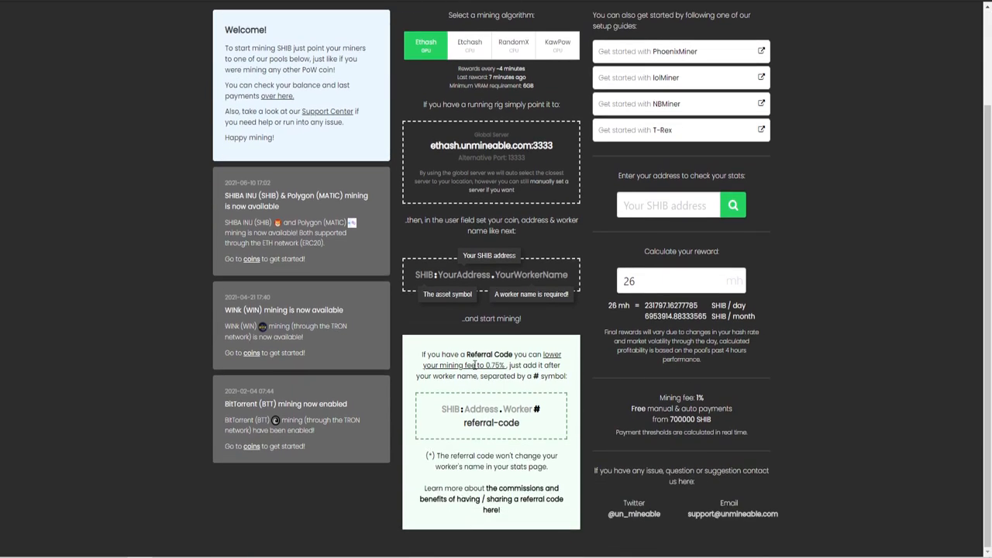
scroll(up, 3)
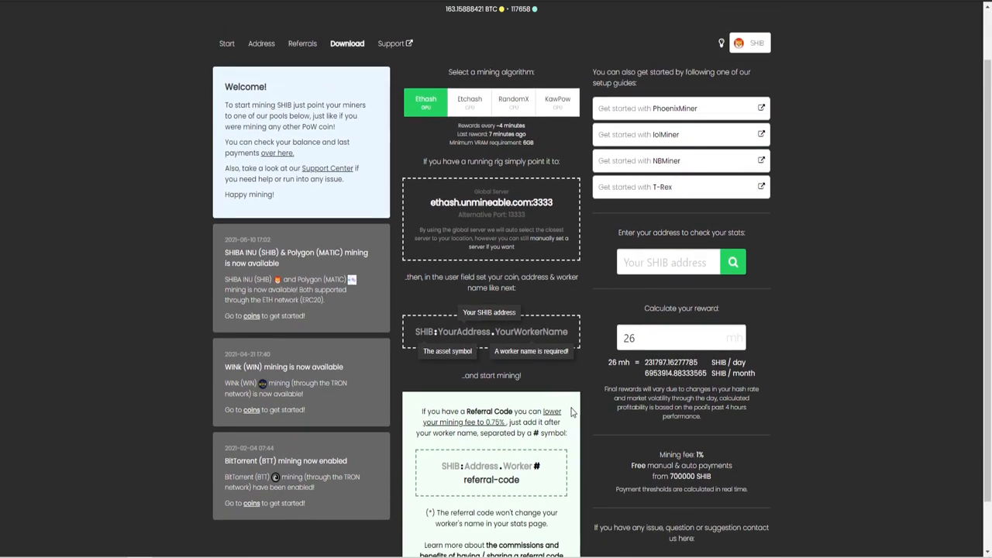
mouse_move(586, 419)
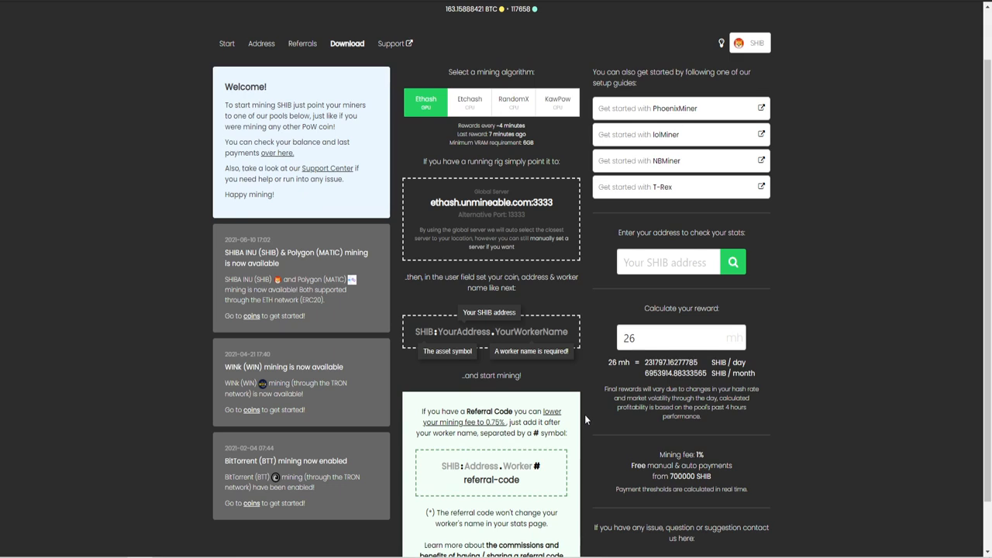
scroll(down, 3)
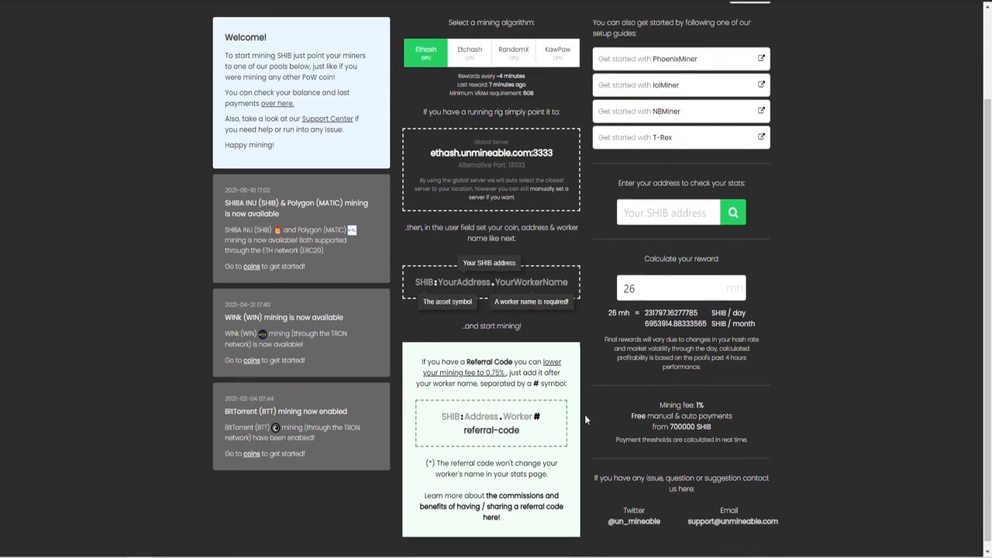
scroll(up, 3)
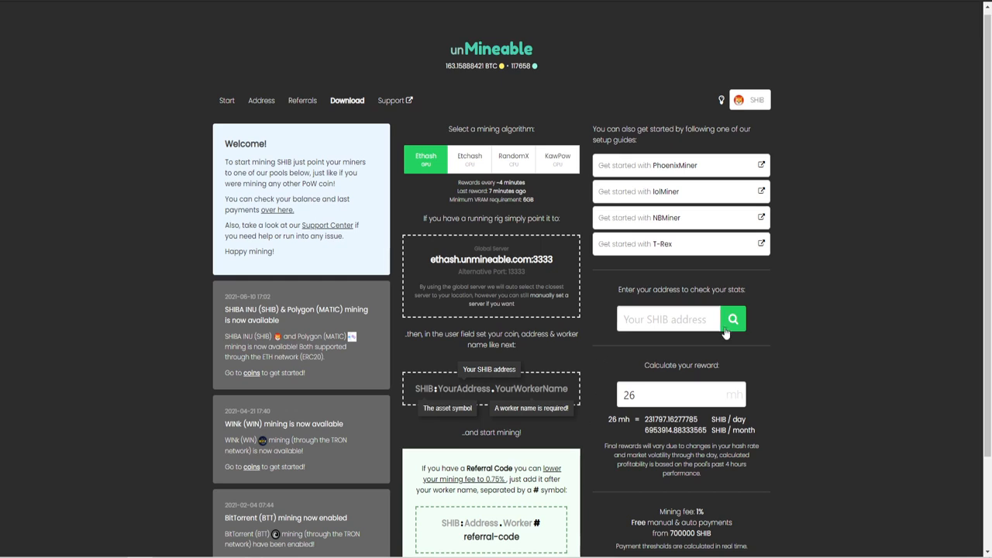
mouse_move(283, 53)
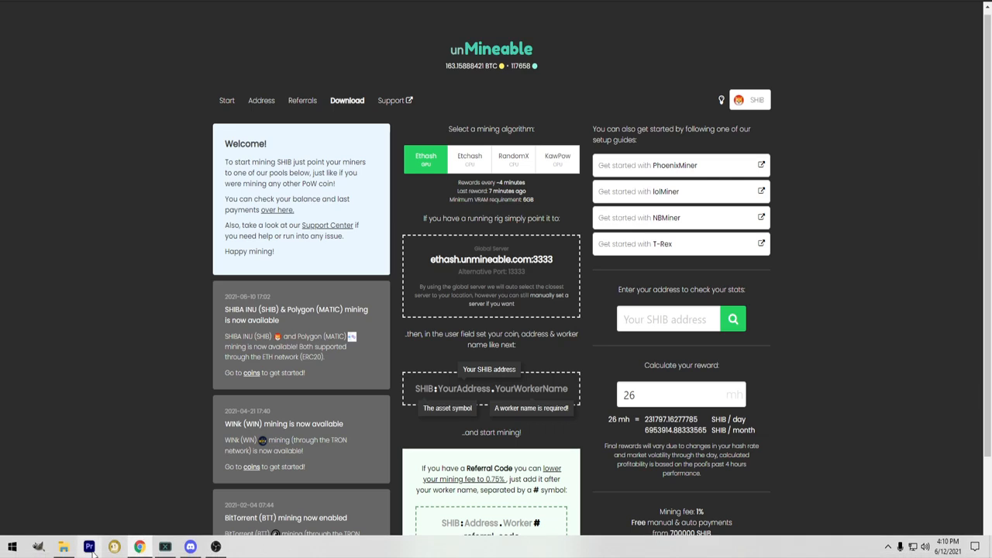
click(64, 546)
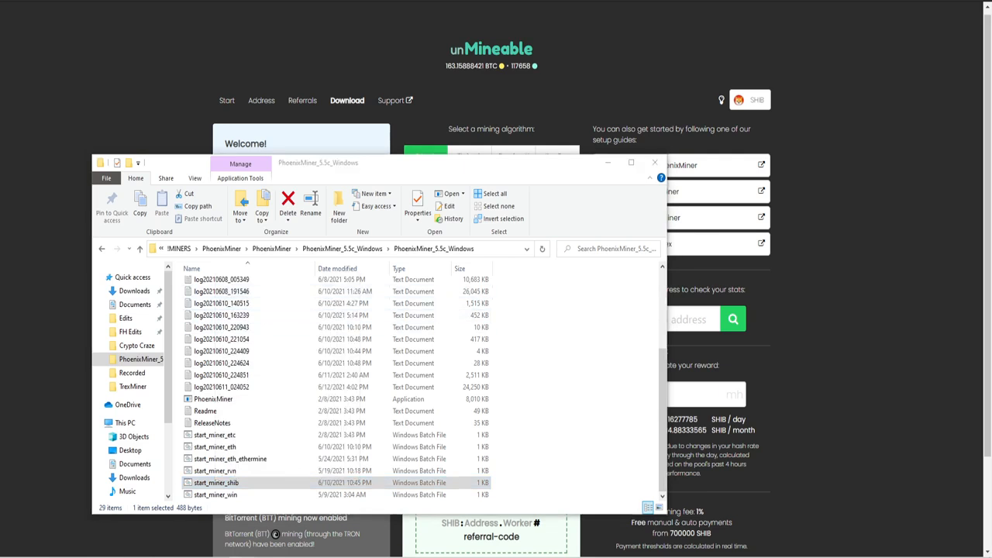
Edit start_miner_shib.bat in Notepad, inserting # before the amff-xt3t referral code.
double_click(216, 483)
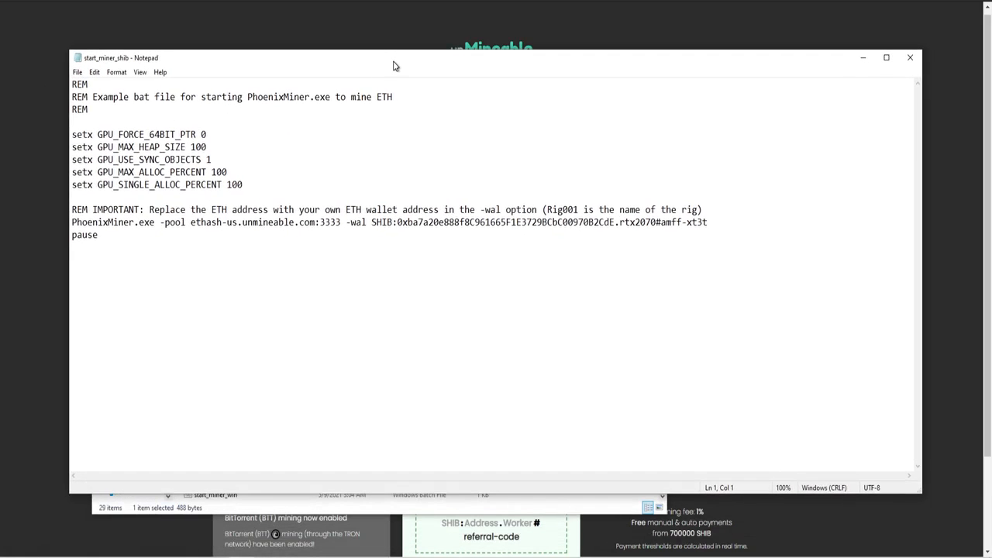
mouse_move(617, 242)
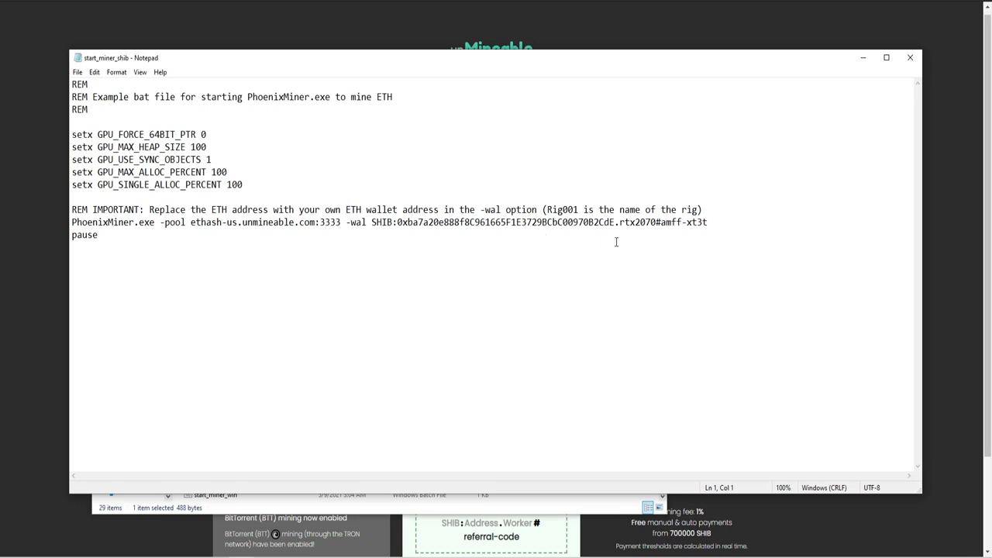
click(372, 223)
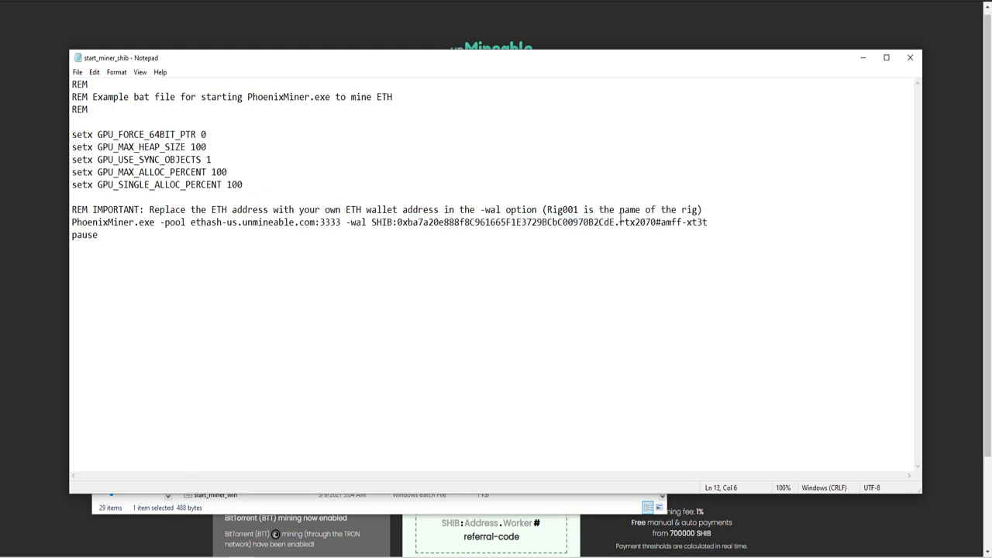
double_click(637, 223)
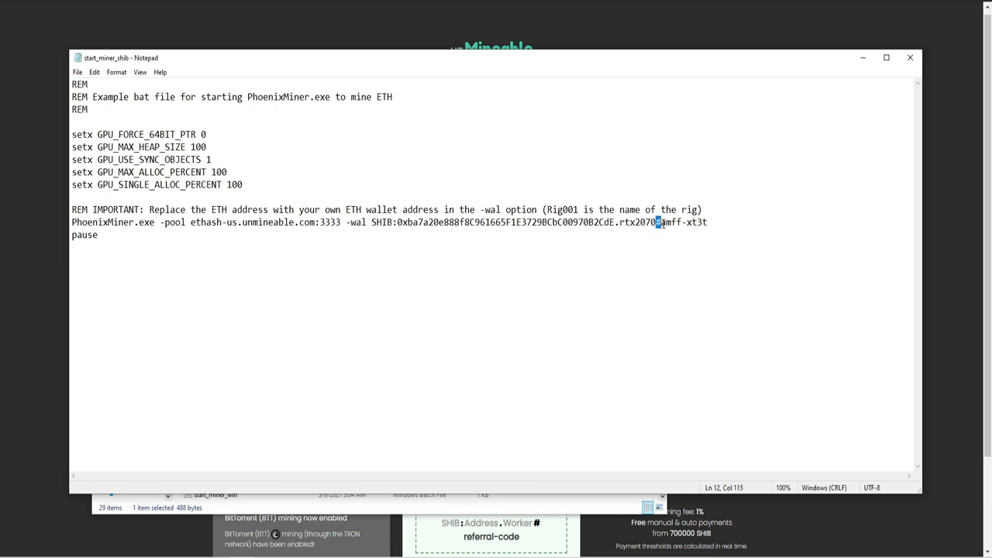
text(#)
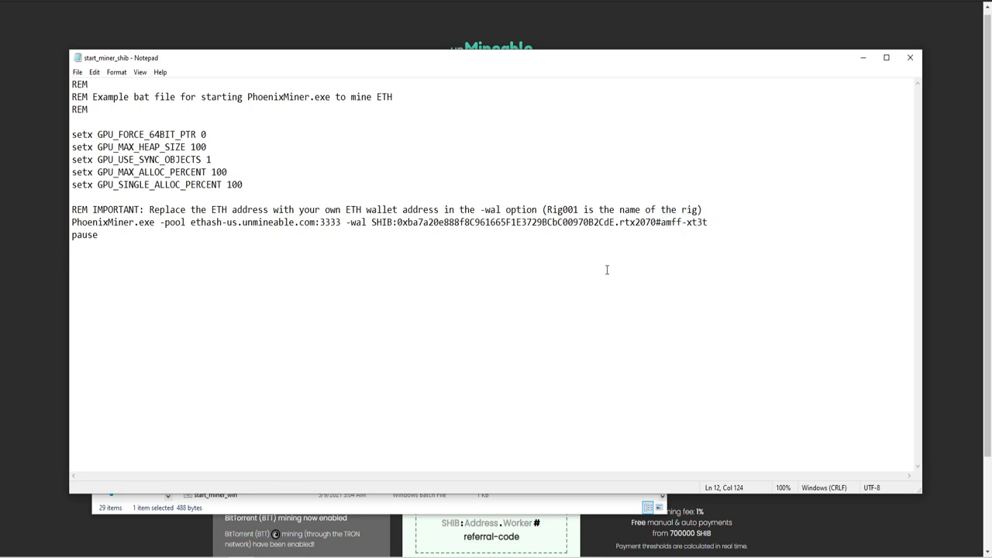
mouse_move(815, 79)
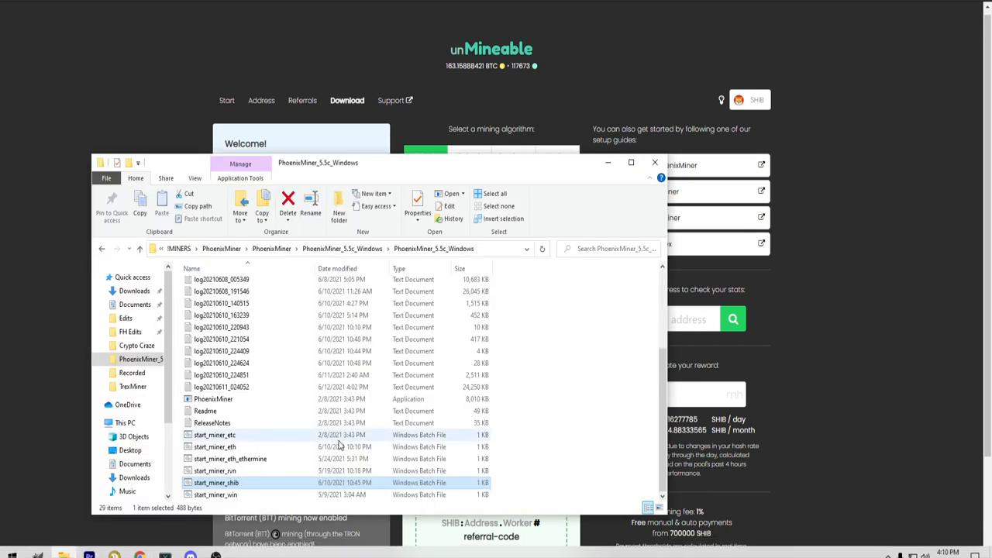
Run start_miner_shib.bat and keep the PhoenixMiner console aside while it connects to ethash-us.unmineable.com:3333 and gets a share accepted.
double_click(217, 482)
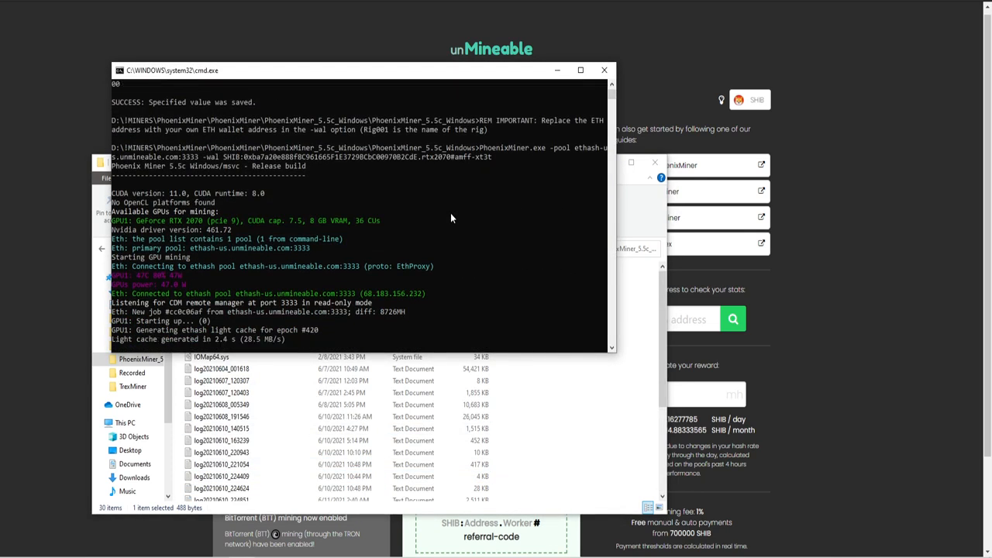
scroll(down, 3)
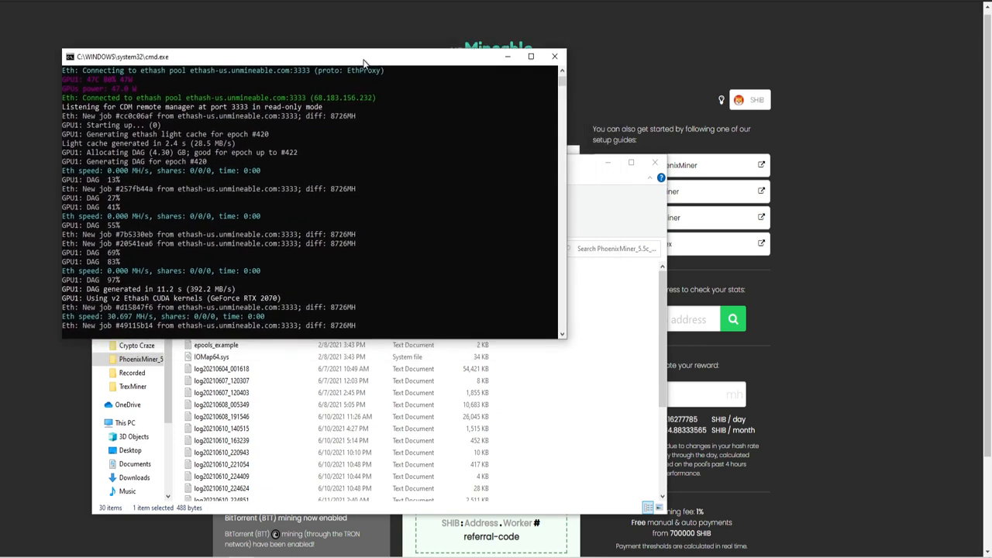
drag(364, 56, 329, 28)
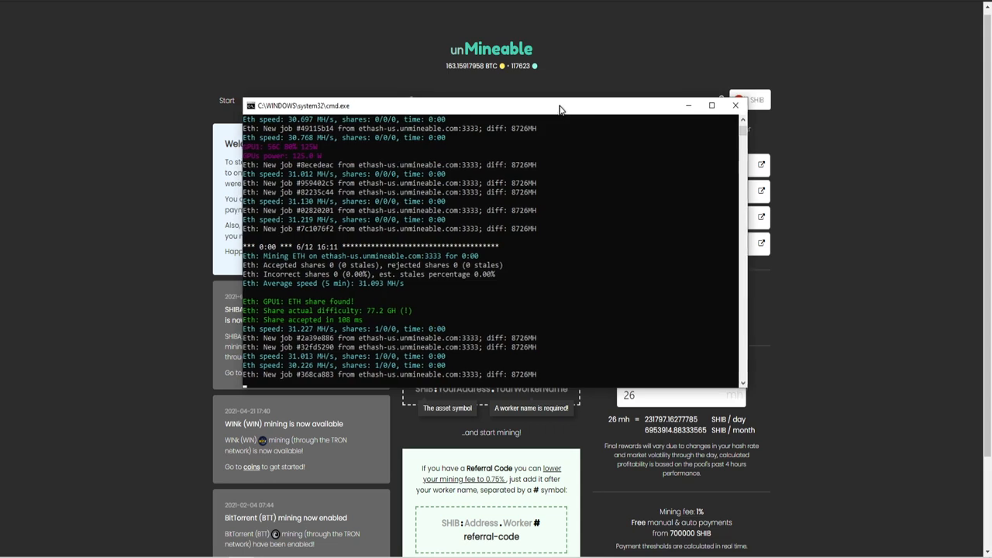
drag(561, 109, 564, 96)
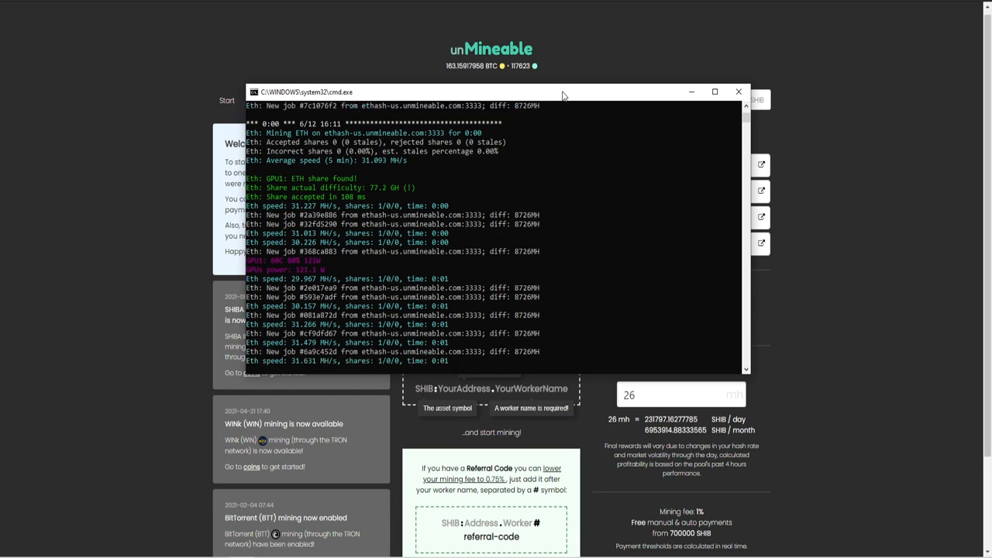
drag(564, 91, 363, 111)
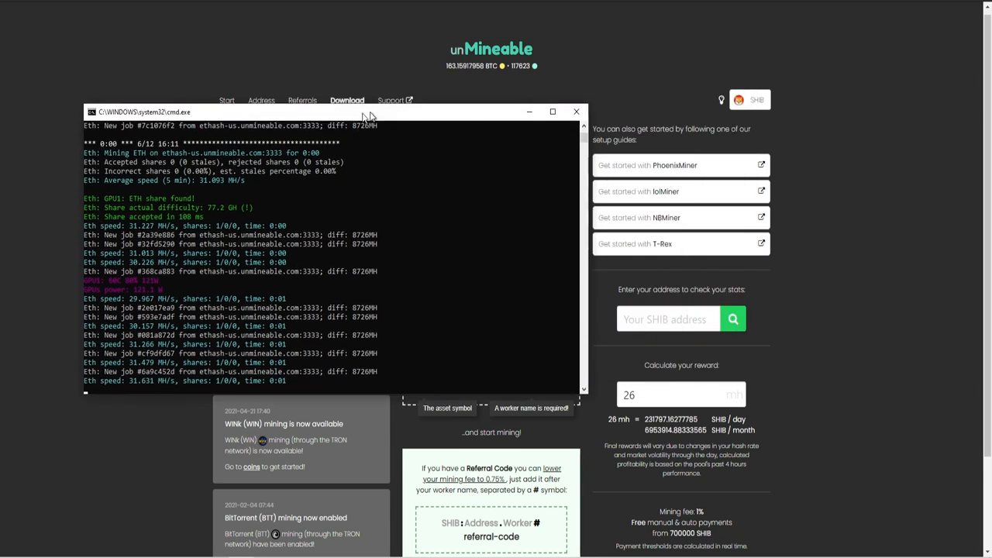
click(576, 111)
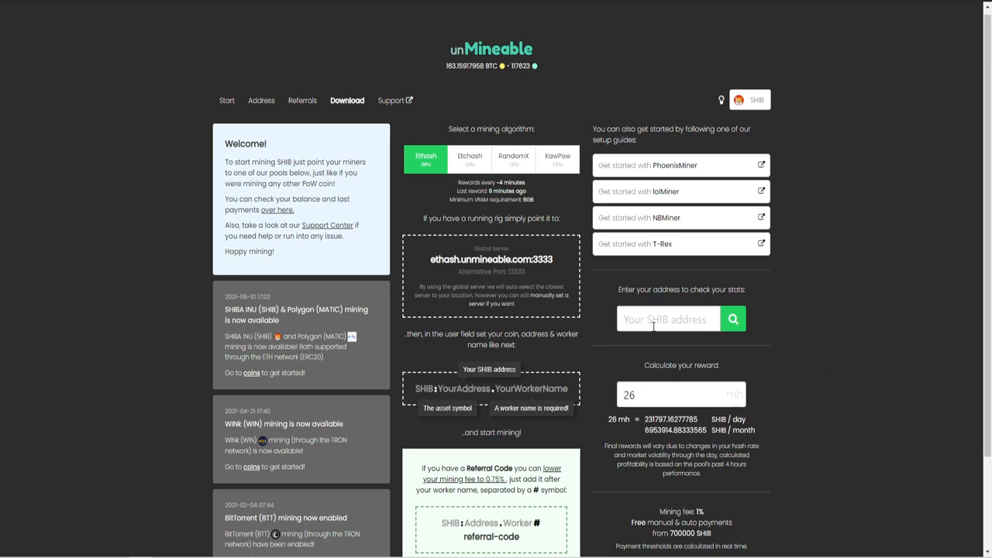
text(29BCbC00970B2CdE)
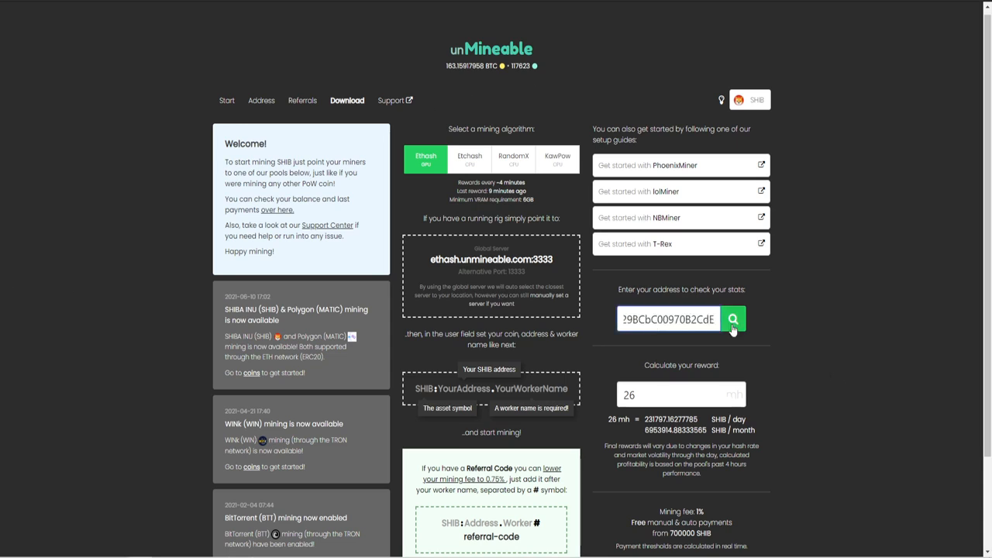
click(732, 319)
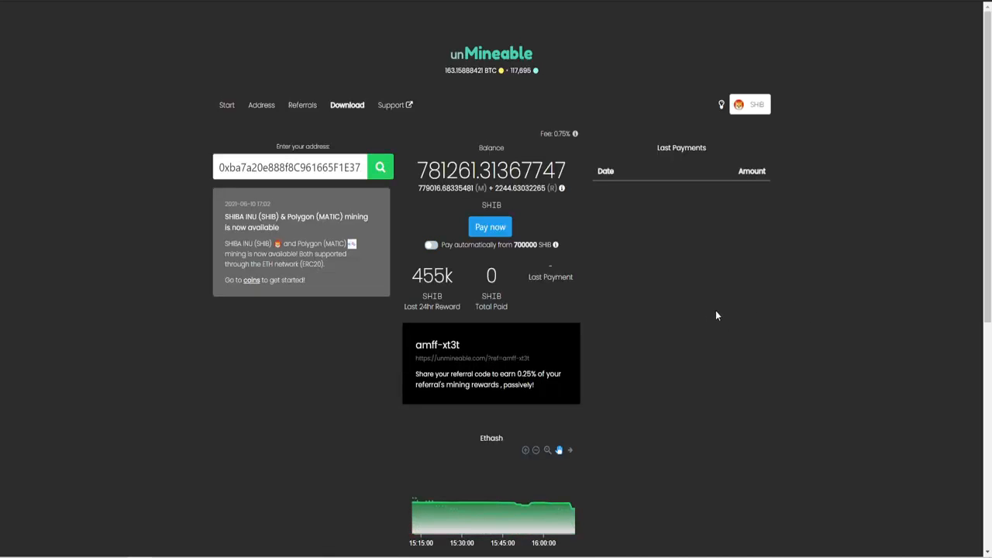
mouse_move(574, 508)
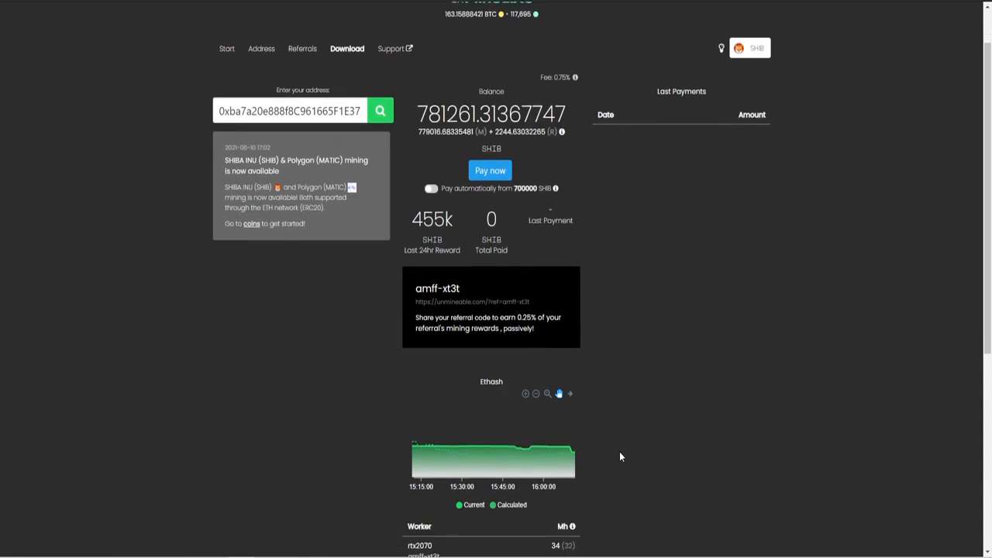
mouse_move(703, 275)
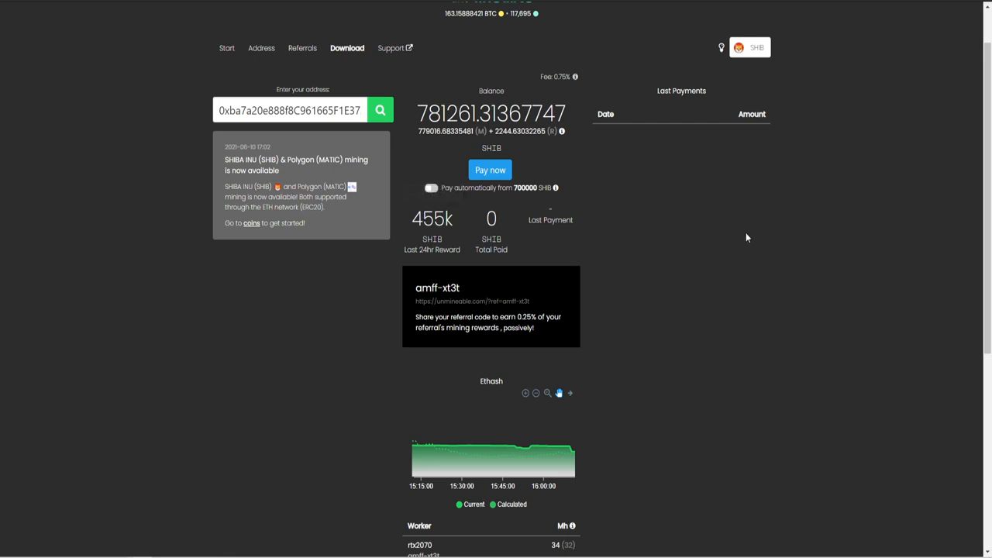
mouse_move(645, 236)
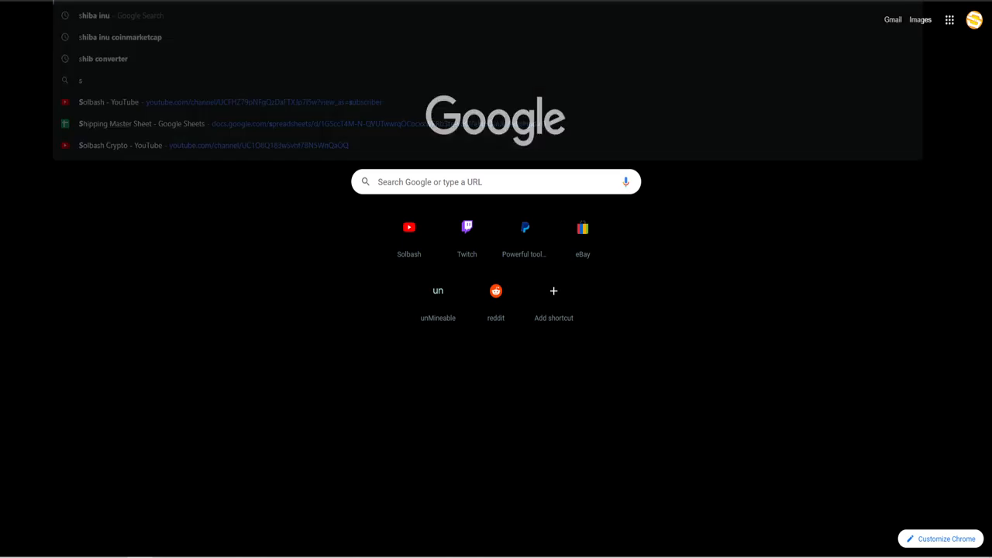
Search Google for 'shiba inu converter' and land on the 3Commas SHIB to USD converter.
text(shiba inu co)
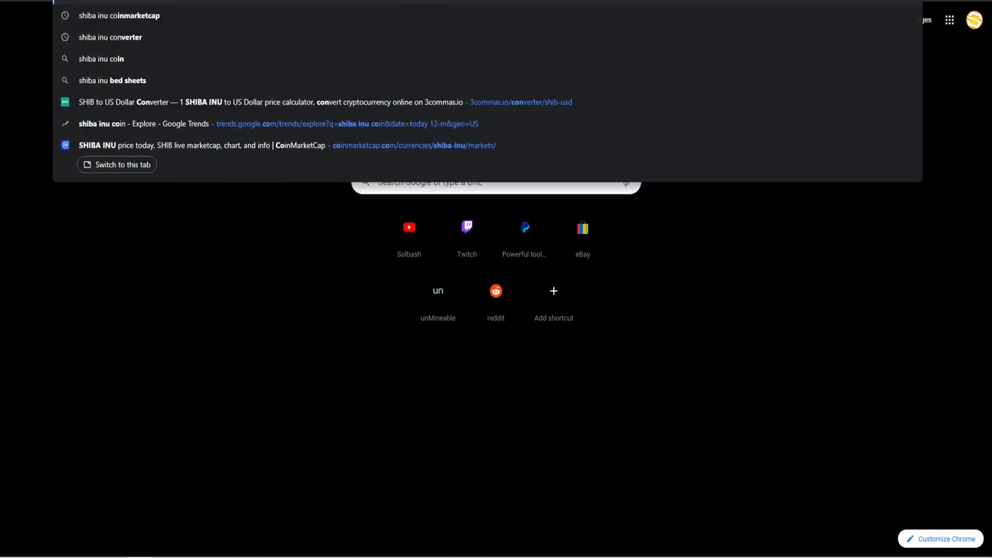
click(109, 37)
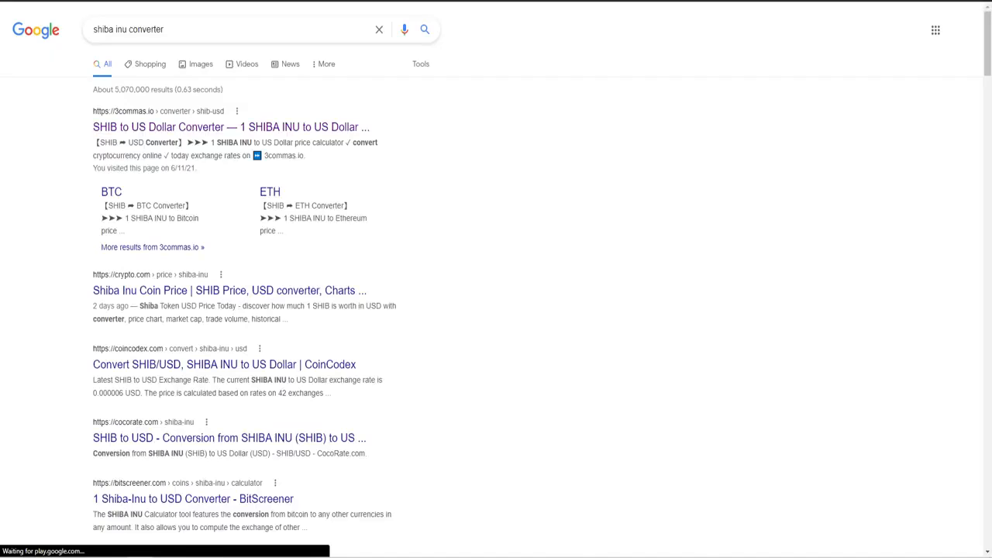
click(231, 127)
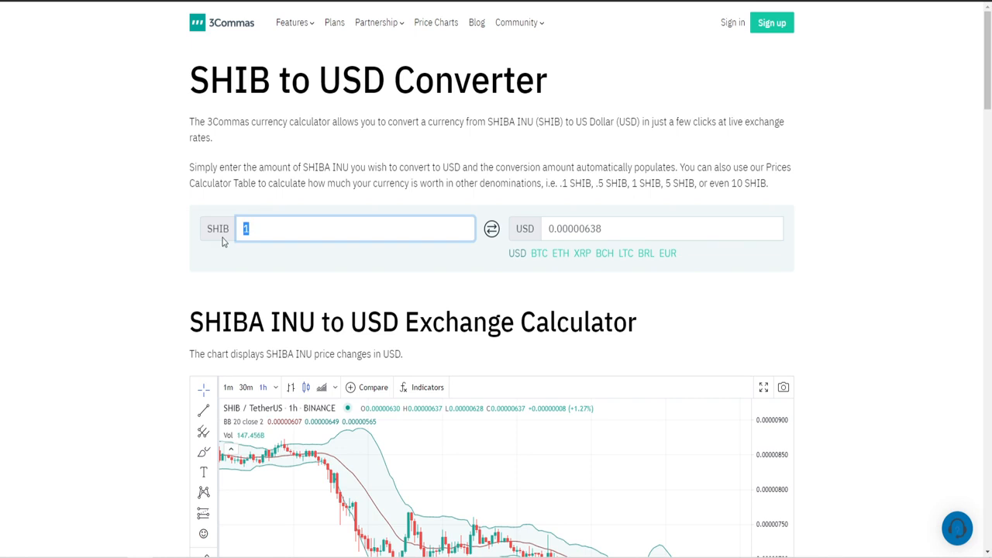
Convert 455000 SHIB to about 2.90 USD and bring the SHIB price chart into view.
text(455000)
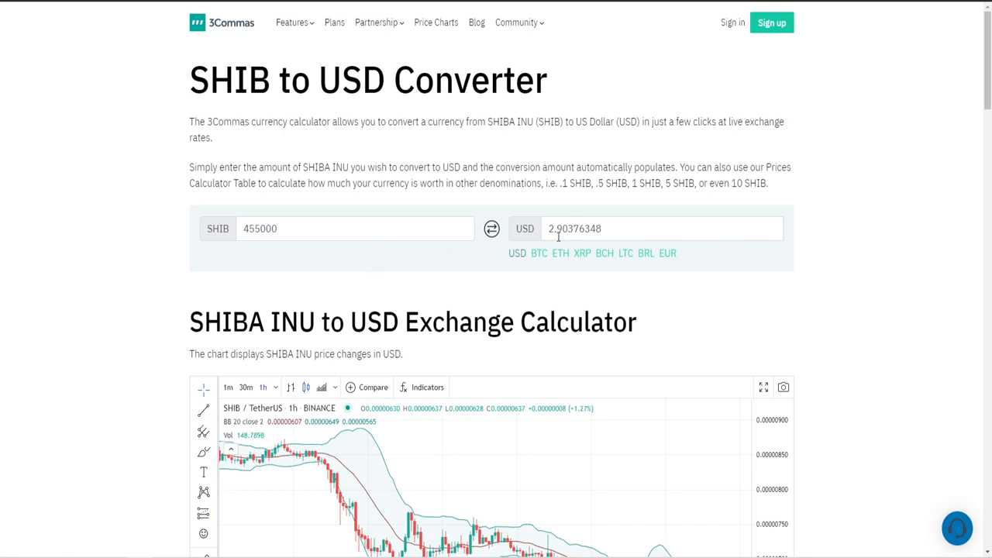
mouse_move(134, 242)
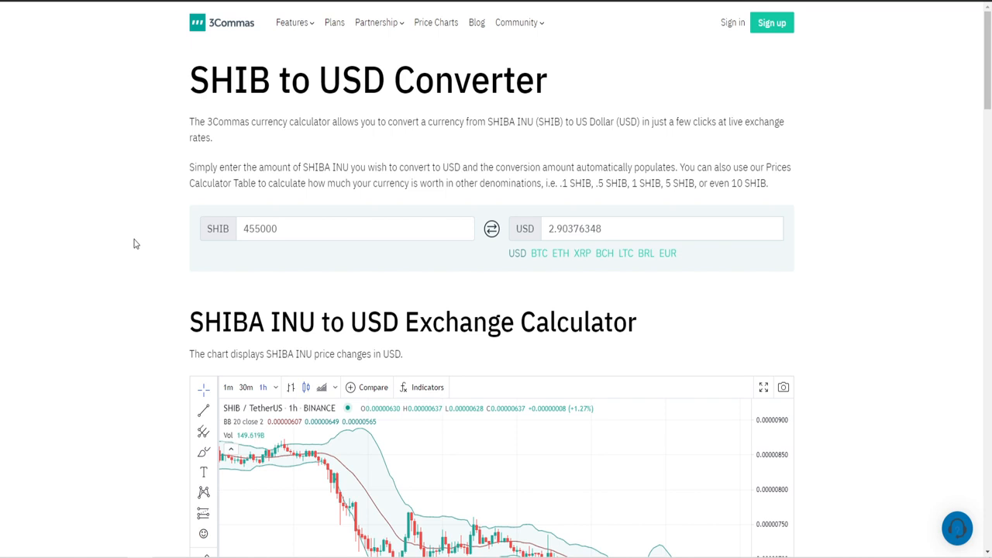
scroll(down, 3)
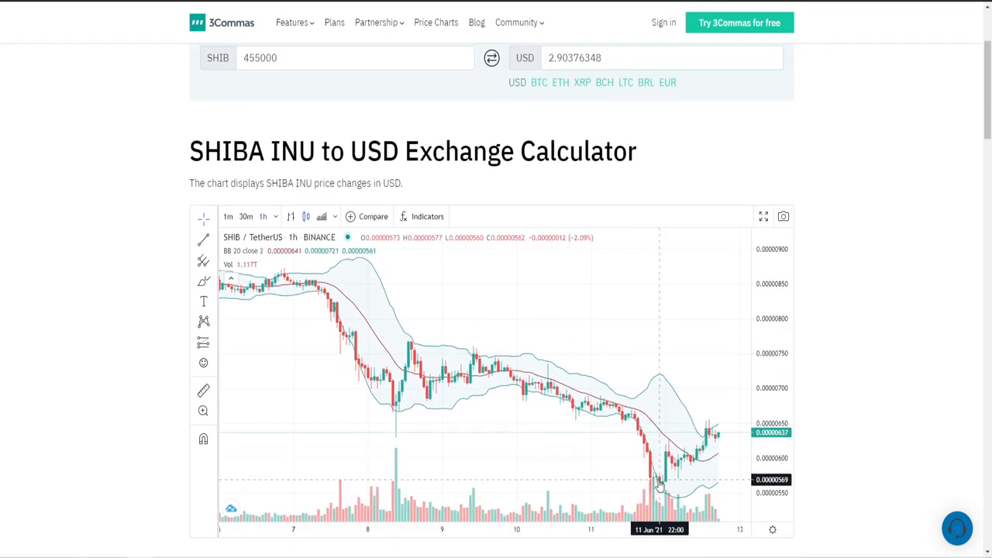
mouse_move(698, 467)
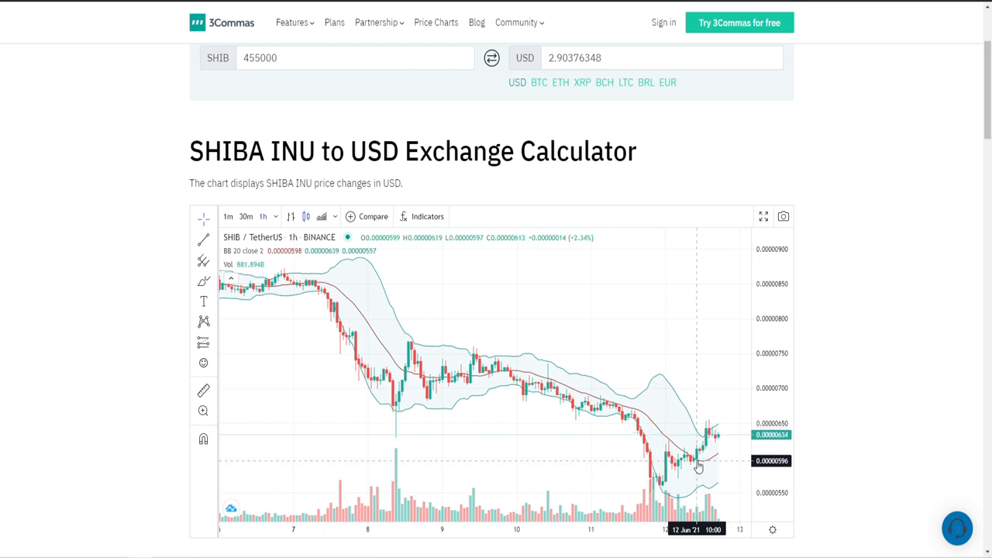
mouse_move(835, 211)
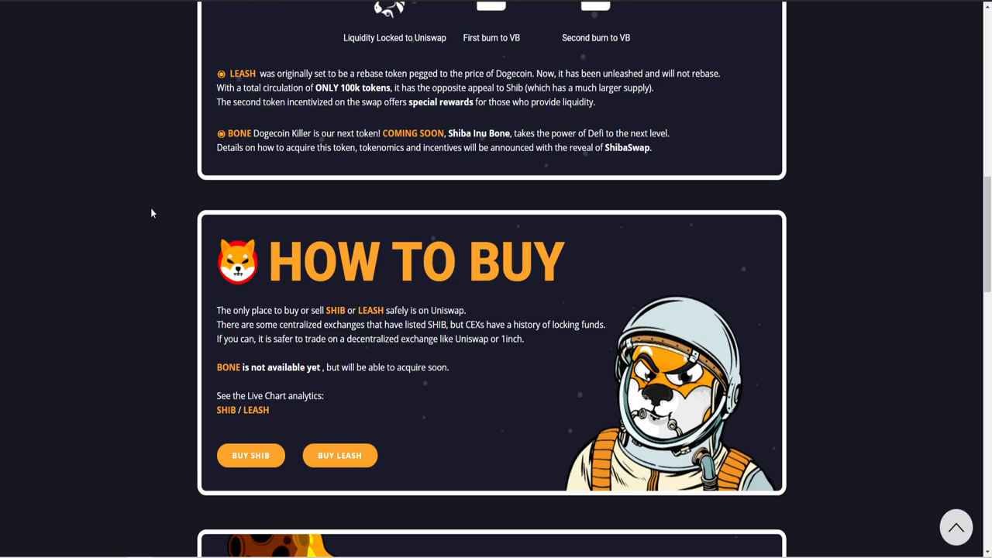
Browse the Shiba Inu site's How to Buy, ShibaSwap and Art sections.
scroll(down, 3)
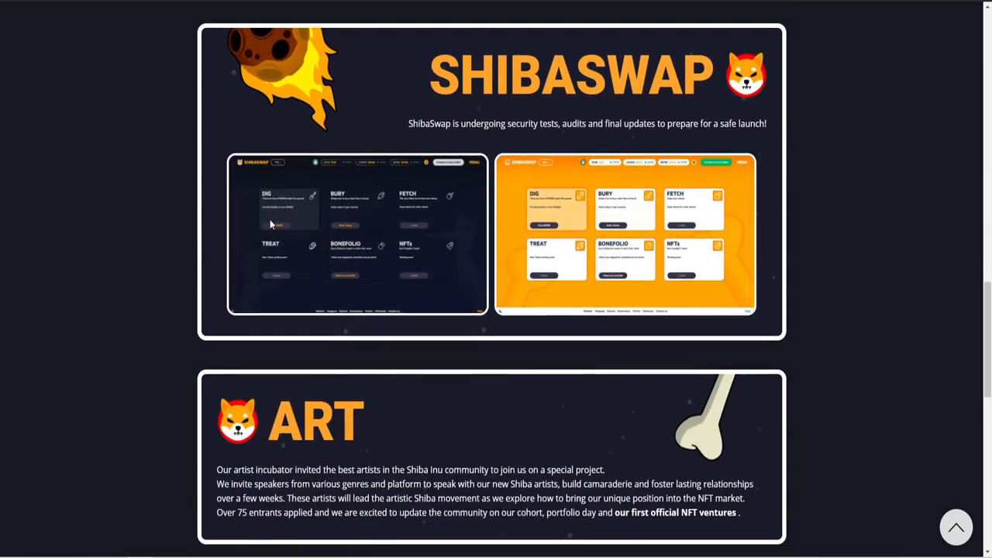
scroll(down, 3)
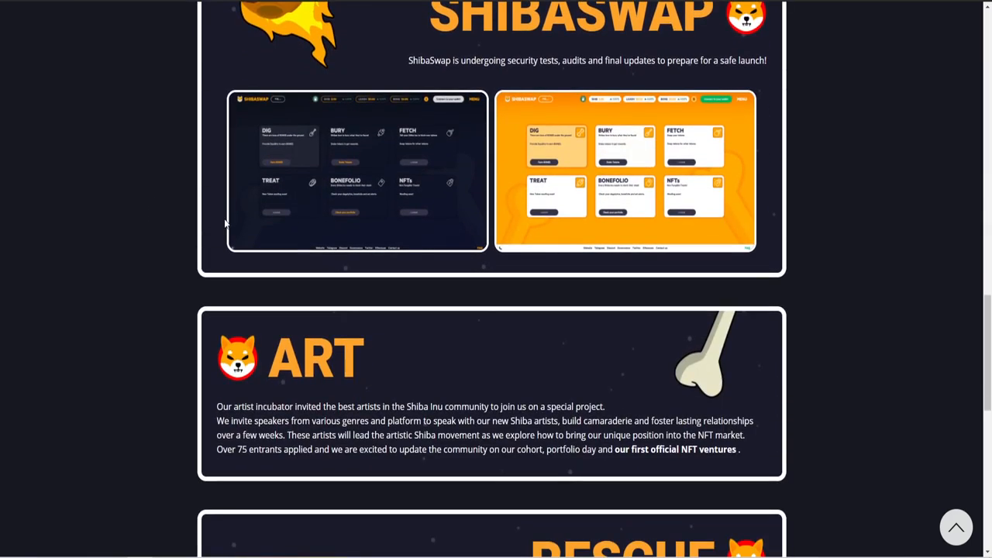
mouse_move(164, 211)
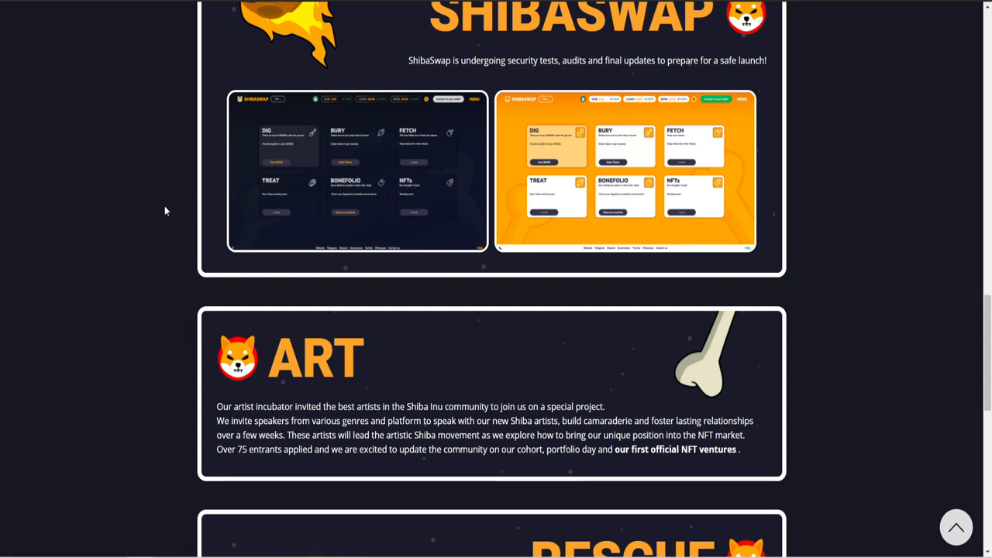
scroll(up, 3)
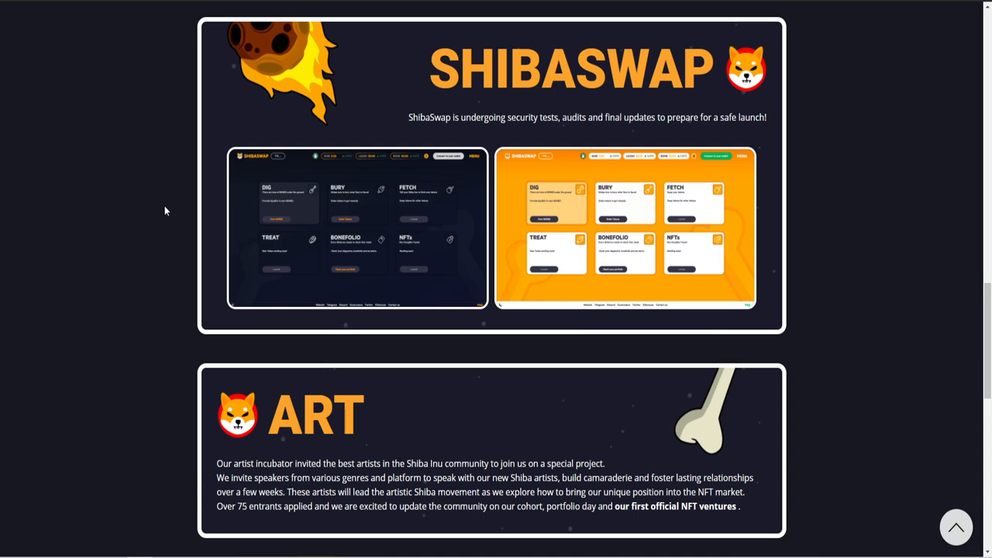
mouse_move(161, 174)
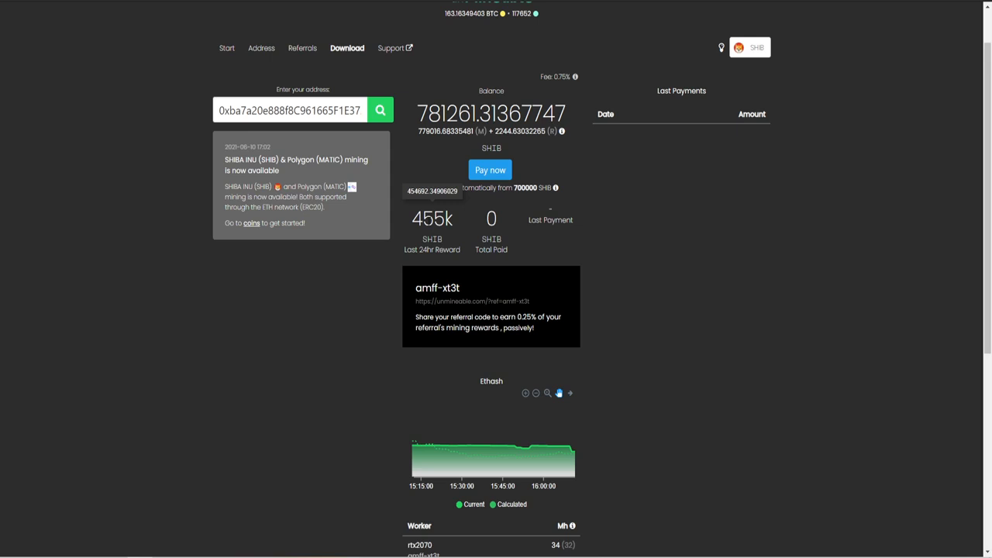
Return to unMineable's SHIB page and focus the reward calculator's hashrate box.
click(431, 187)
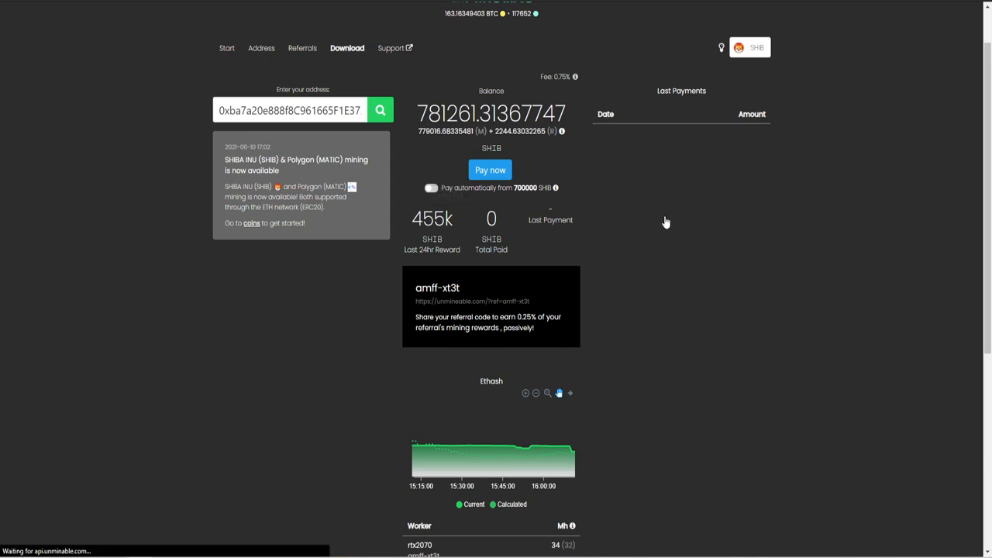
click(348, 46)
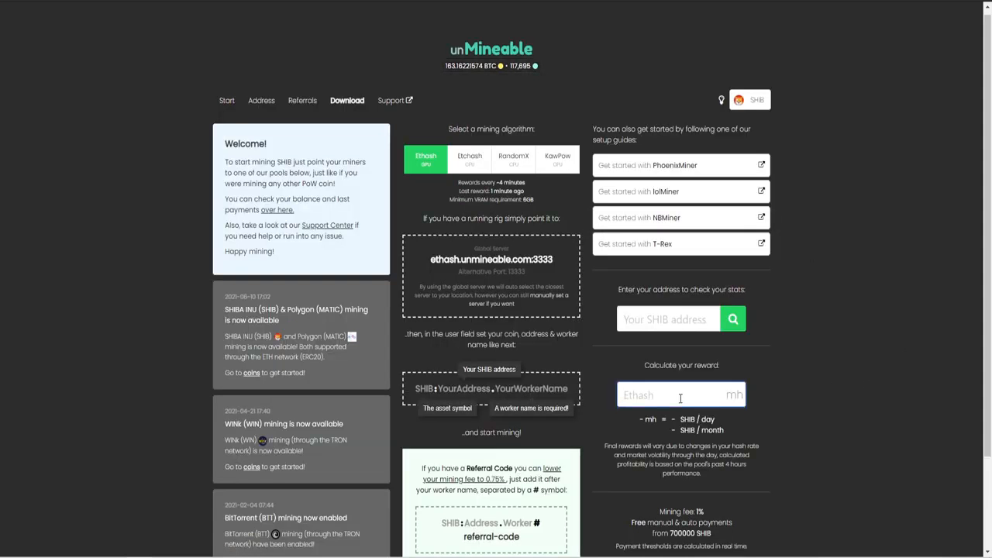
Estimate rewards for a hashrate of 40, then reach the address lookup with the SHIB wallet filled in.
text(40)
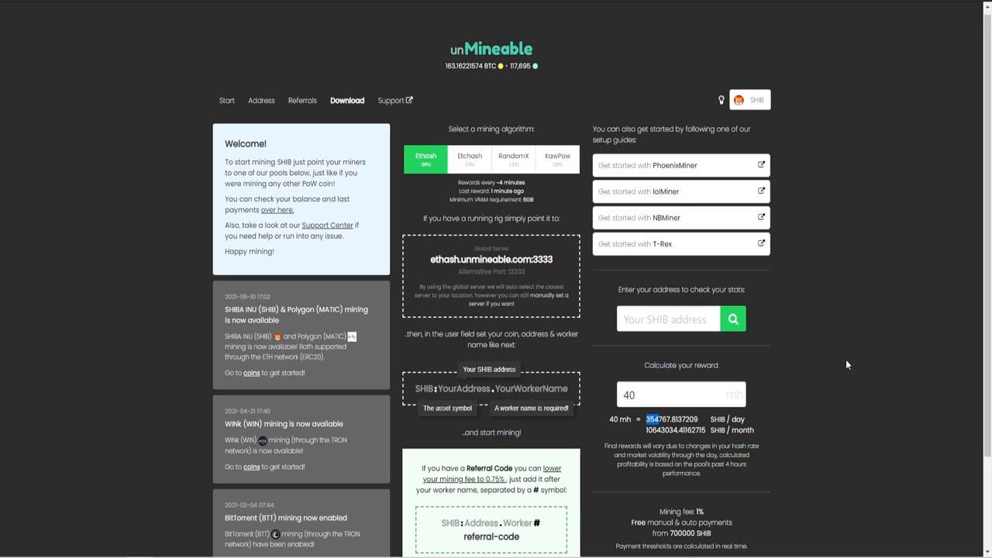
mouse_move(466, 87)
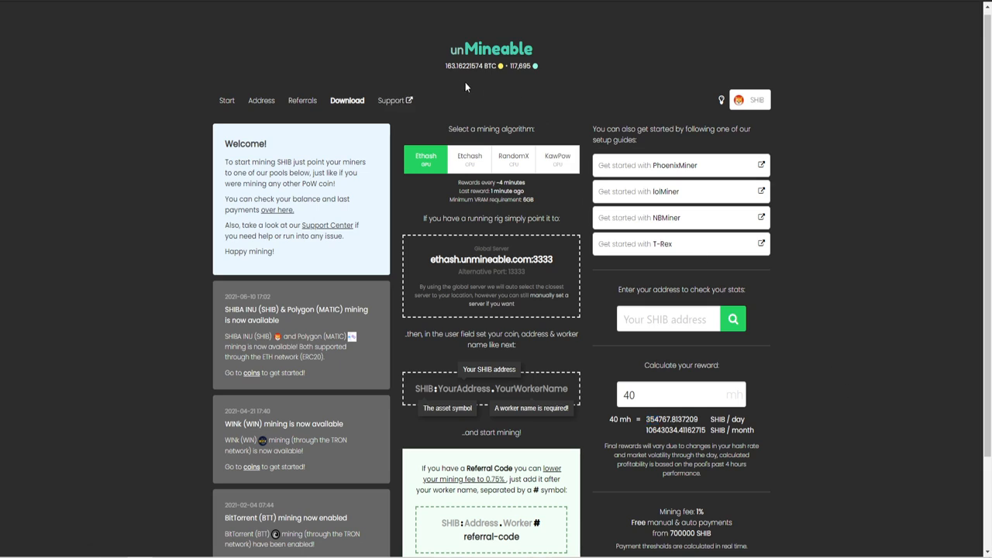
mouse_move(704, 124)
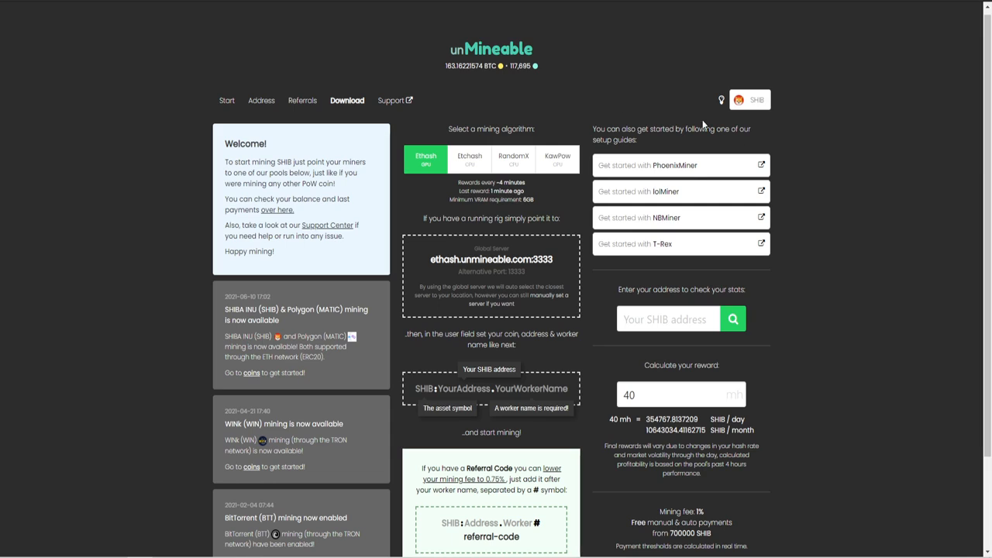
mouse_move(837, 255)
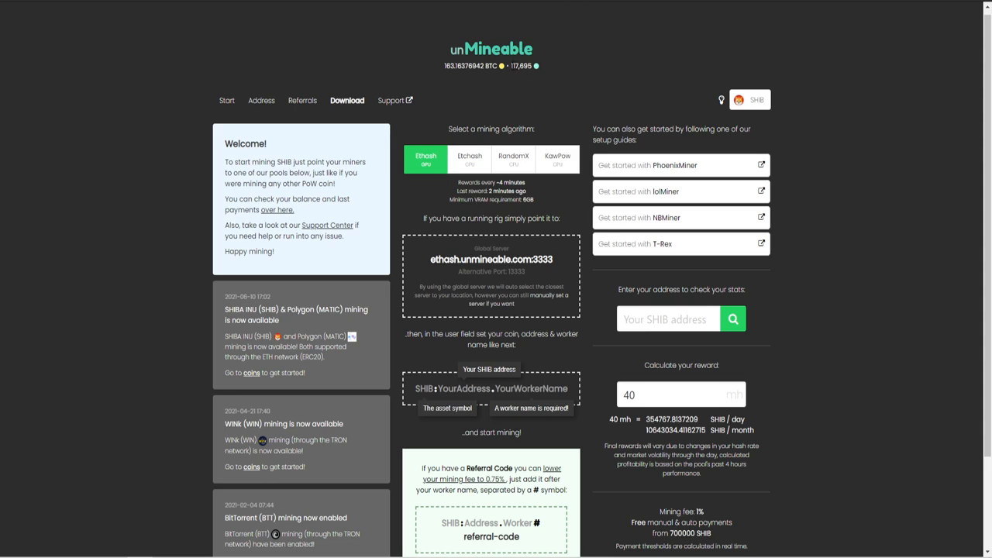
mouse_move(614, 63)
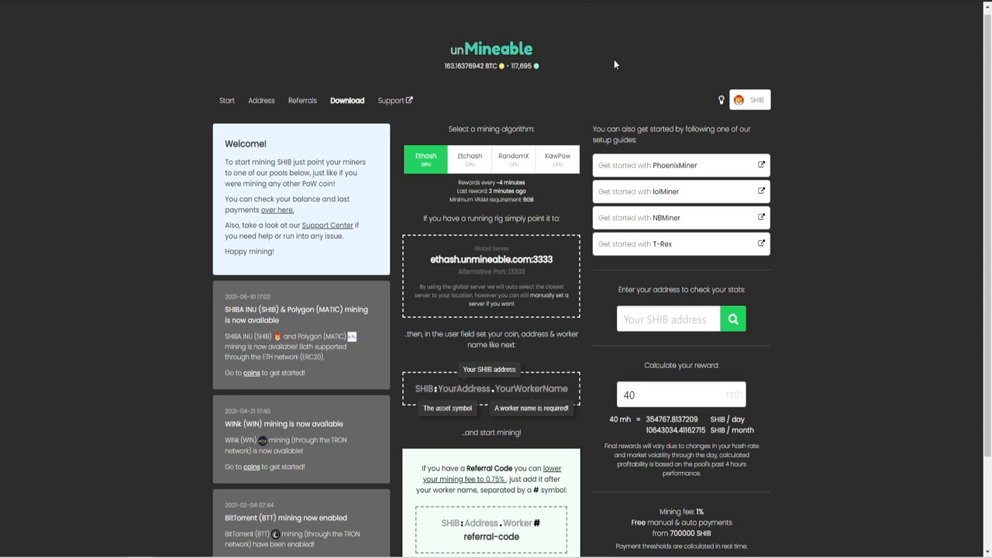
mouse_move(837, 133)
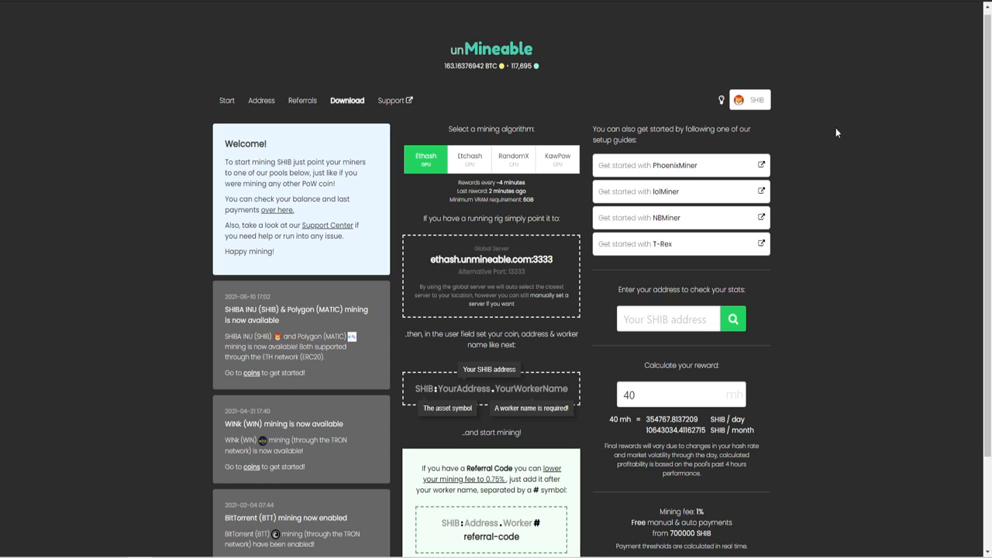
mouse_move(865, 174)
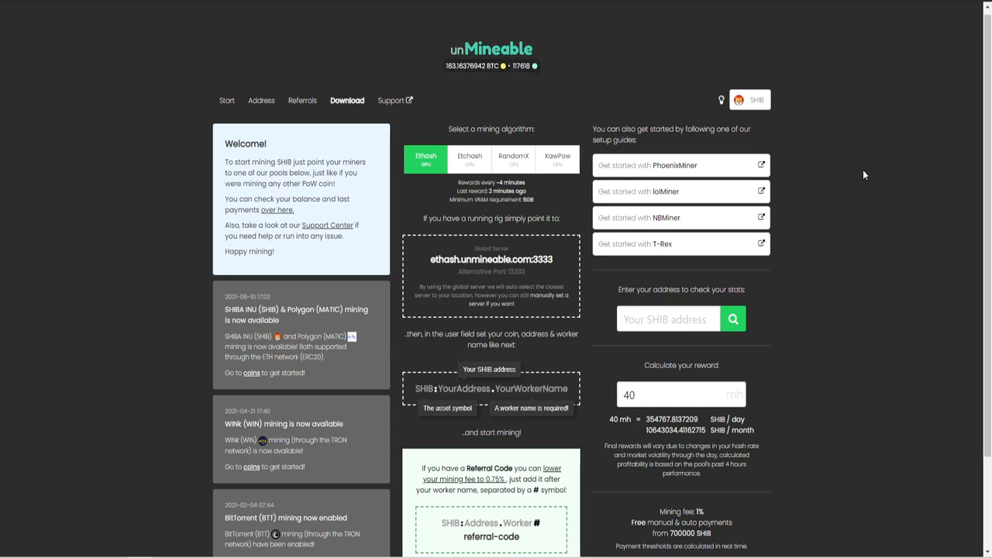
mouse_move(815, 360)
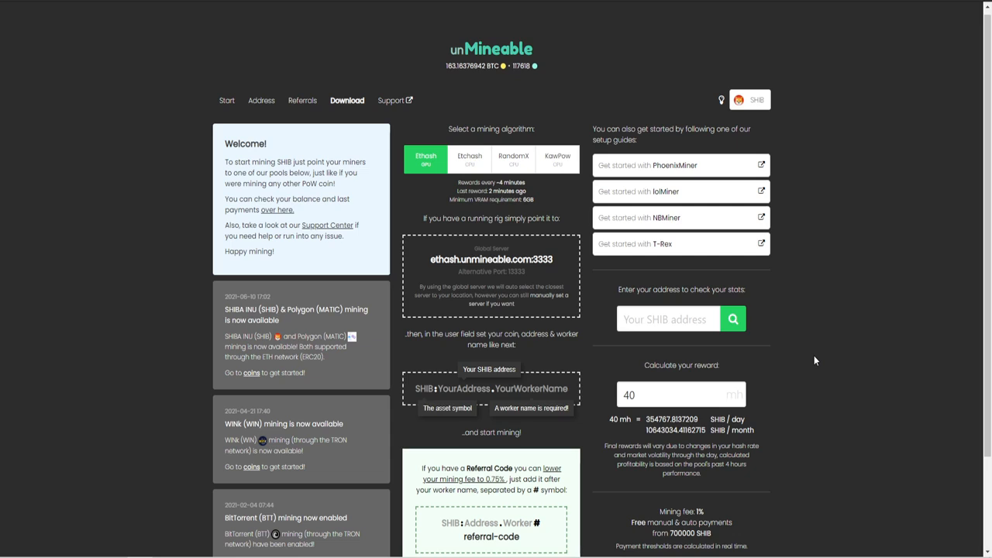
click(670, 319)
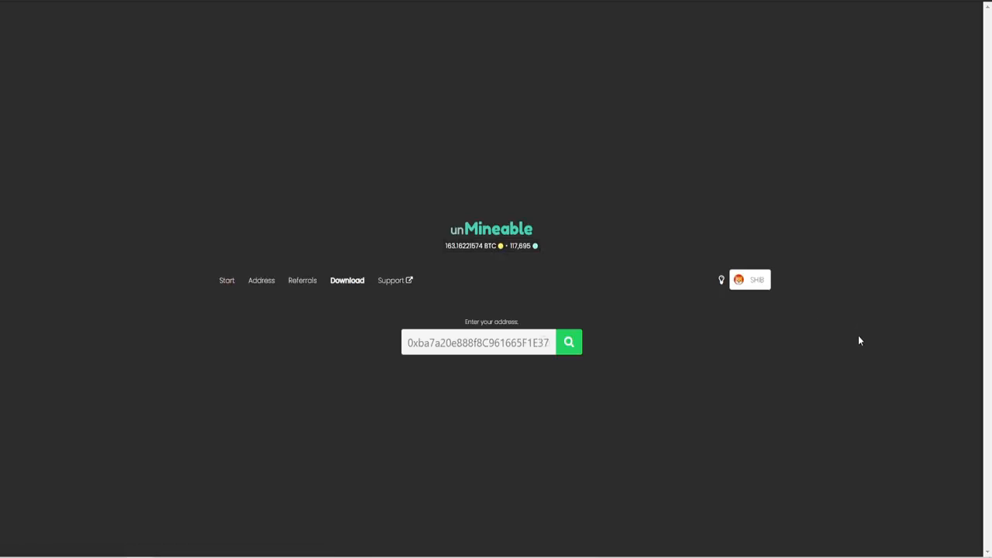
Show the wallet's stats (about 782,217 SHIB, 455k last-24h reward) and decline the Pay now confirmation.
click(569, 342)
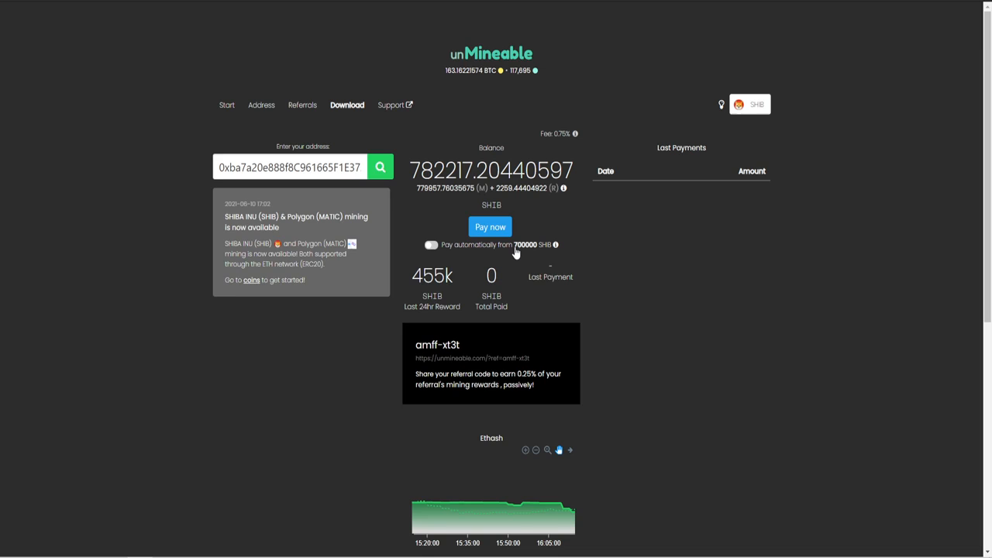
mouse_move(682, 257)
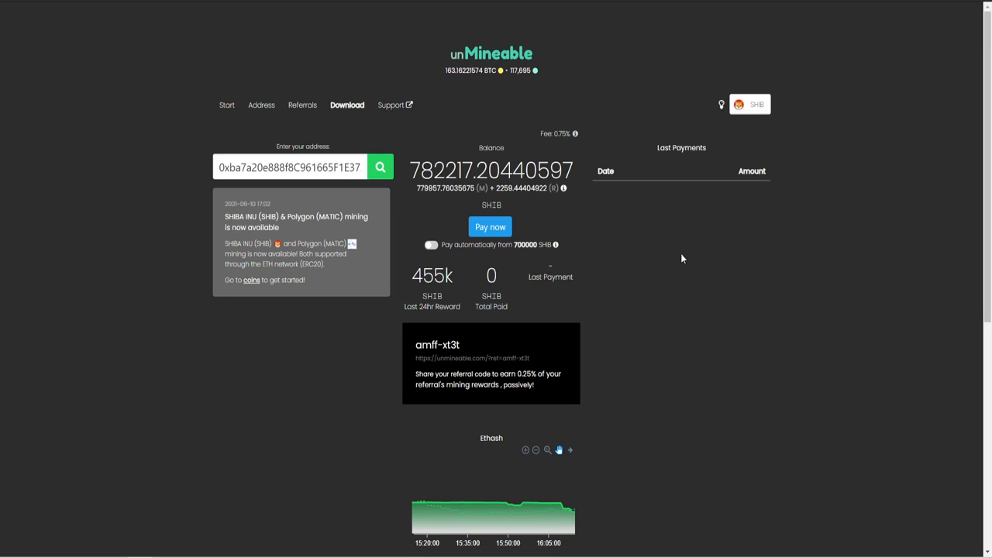
mouse_move(555, 245)
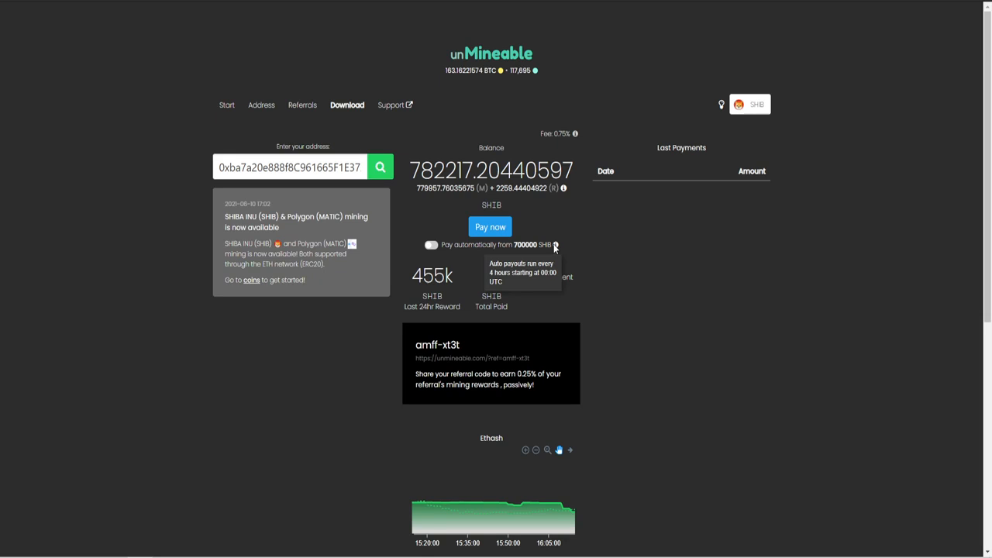
mouse_move(500, 246)
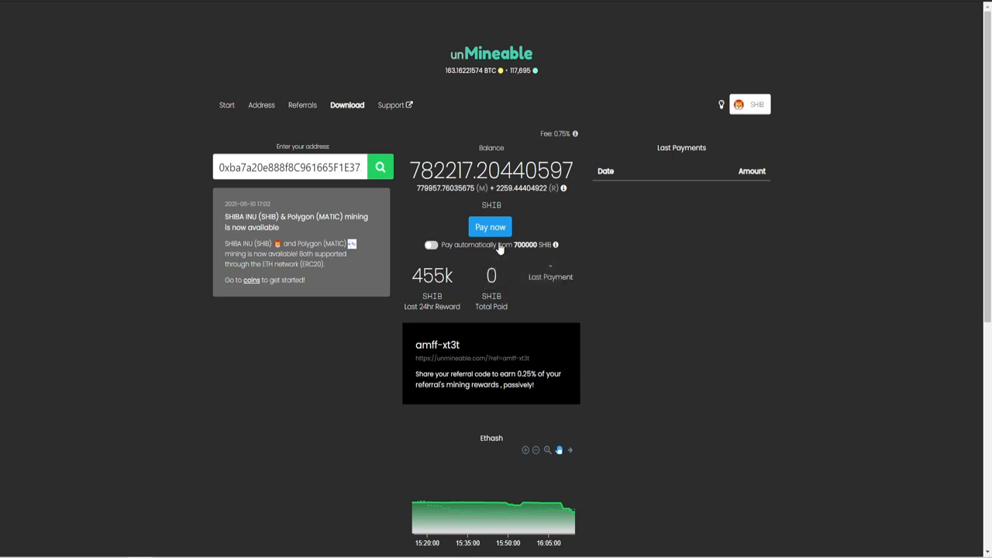
mouse_move(543, 223)
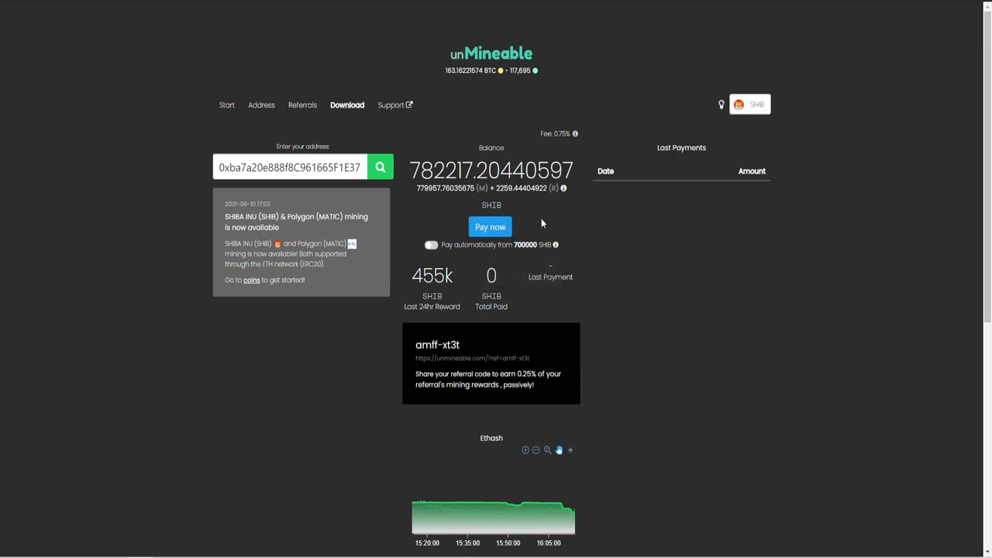
click(490, 227)
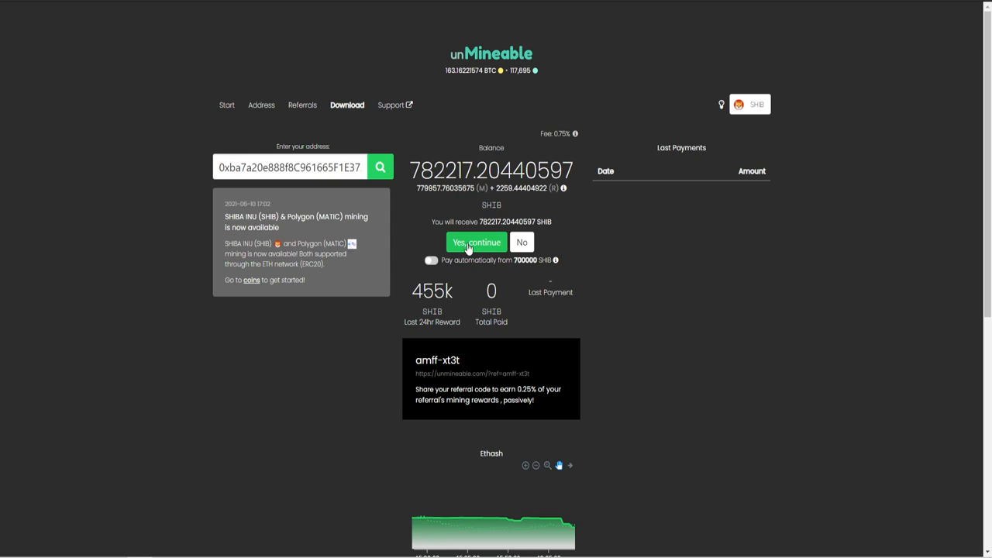
click(477, 242)
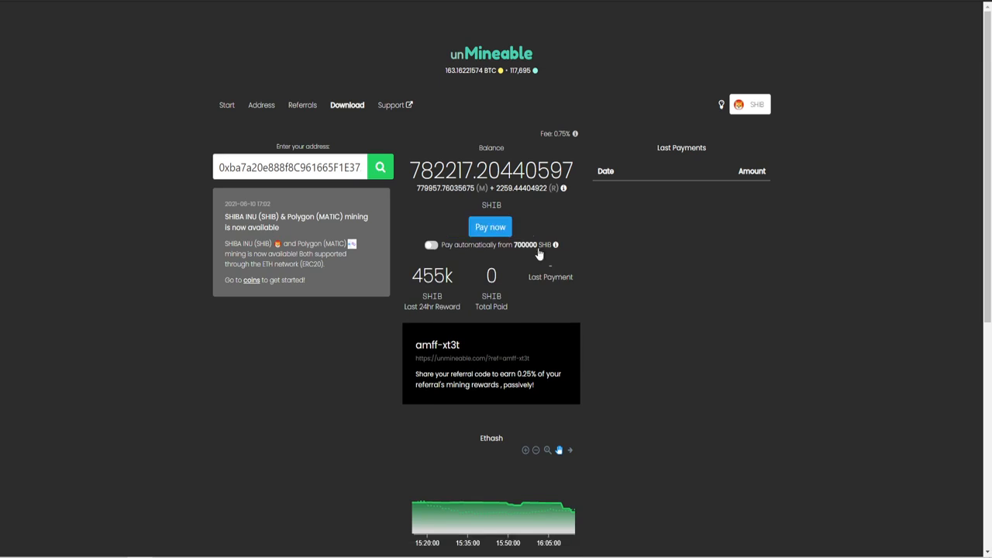
mouse_move(659, 273)
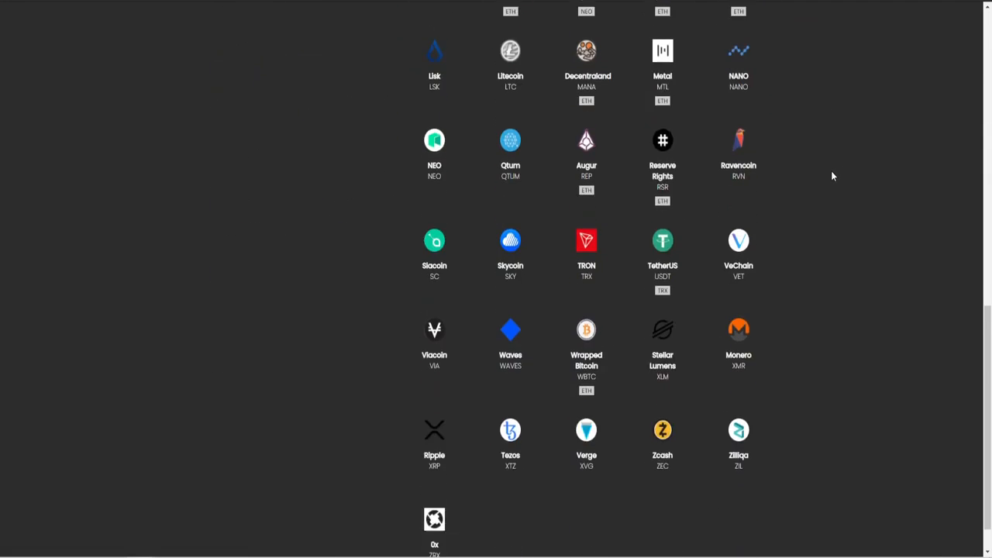
Reload the wallet's stats, now showing a balance of 782246.19581651 SHIB.
scroll(up, 3)
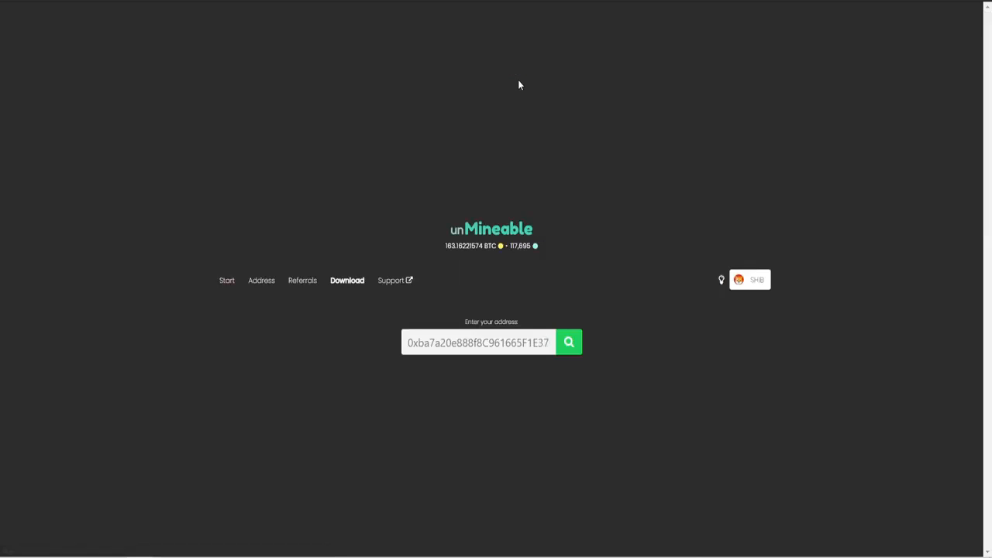
mouse_move(853, 260)
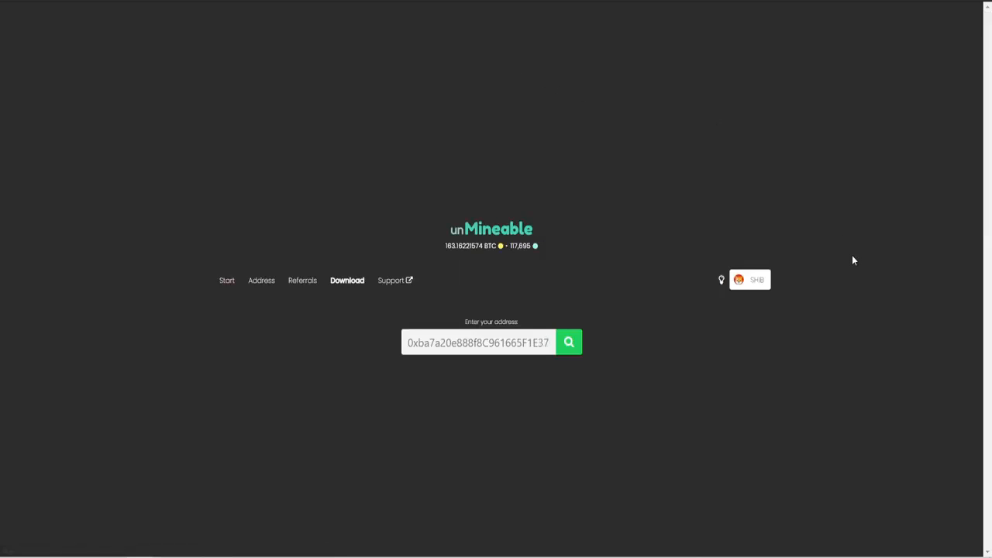
click(569, 342)
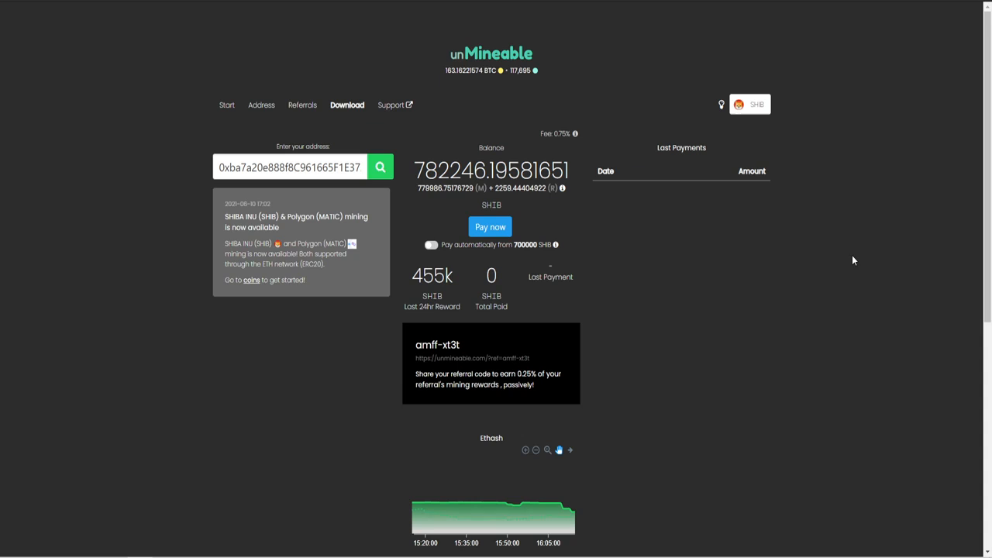
mouse_move(827, 301)
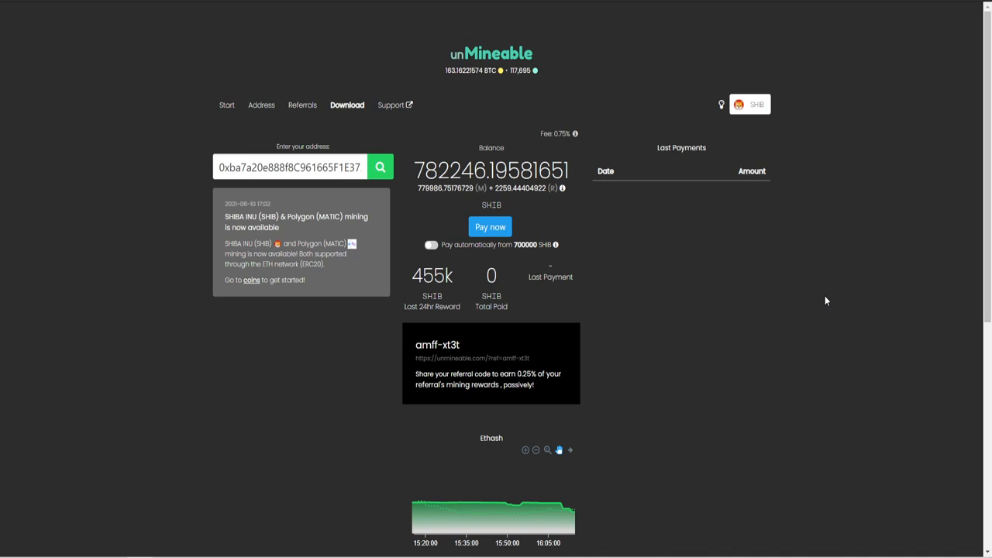
mouse_move(831, 257)
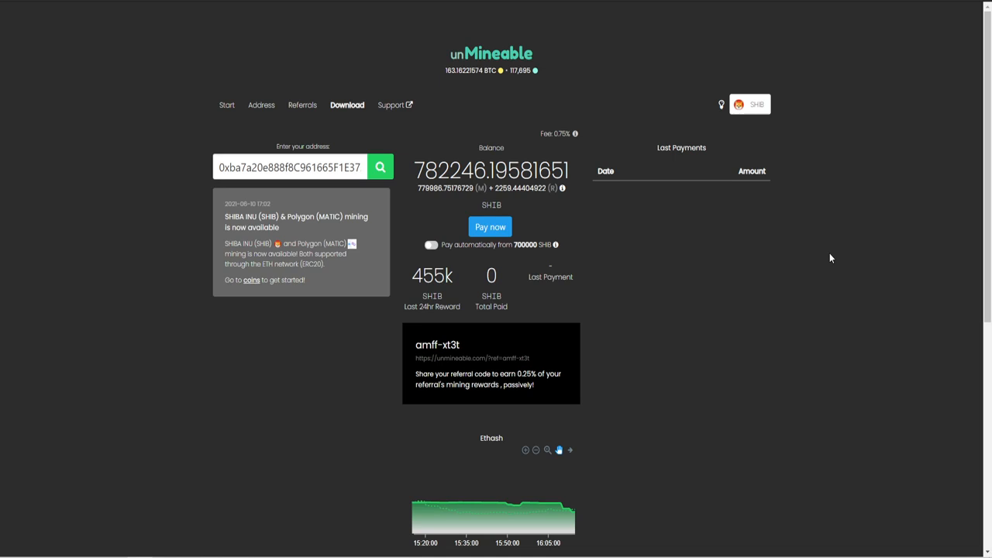
mouse_move(725, 347)
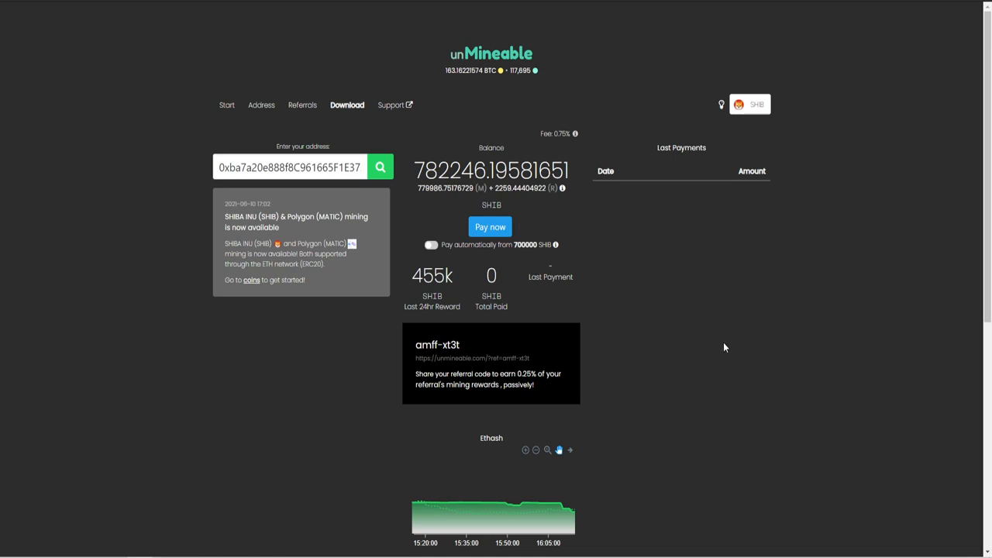
mouse_move(239, 335)
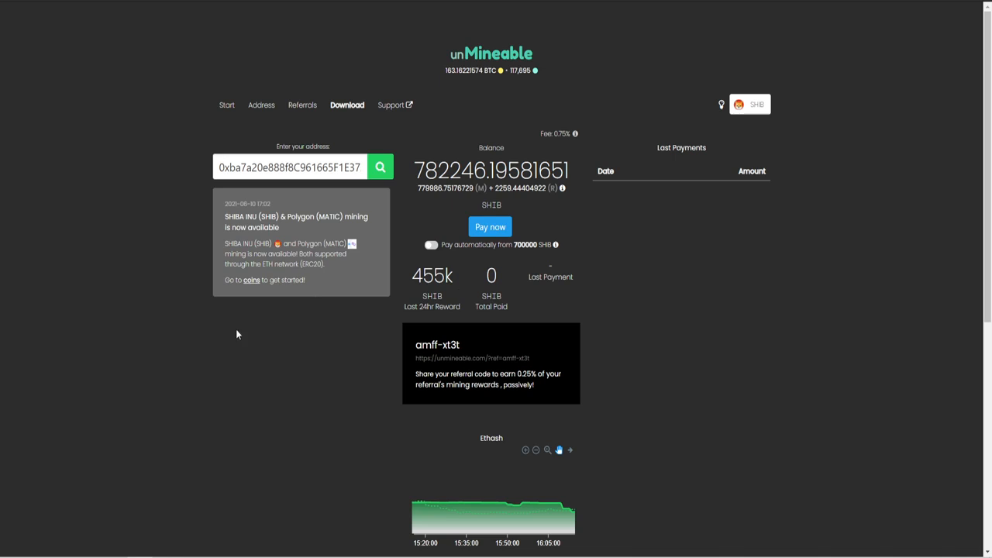
mouse_move(202, 335)
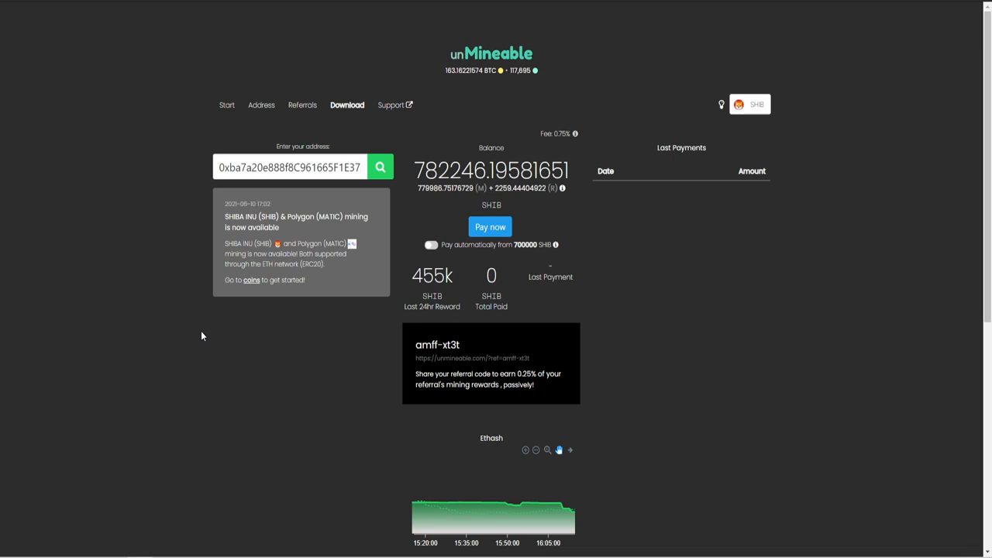
mouse_move(164, 268)
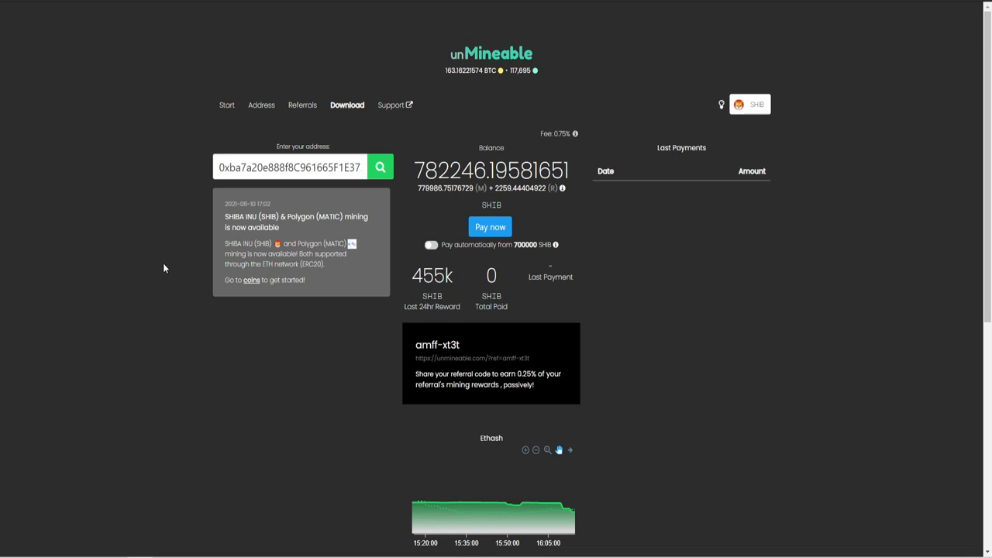
mouse_move(131, 75)
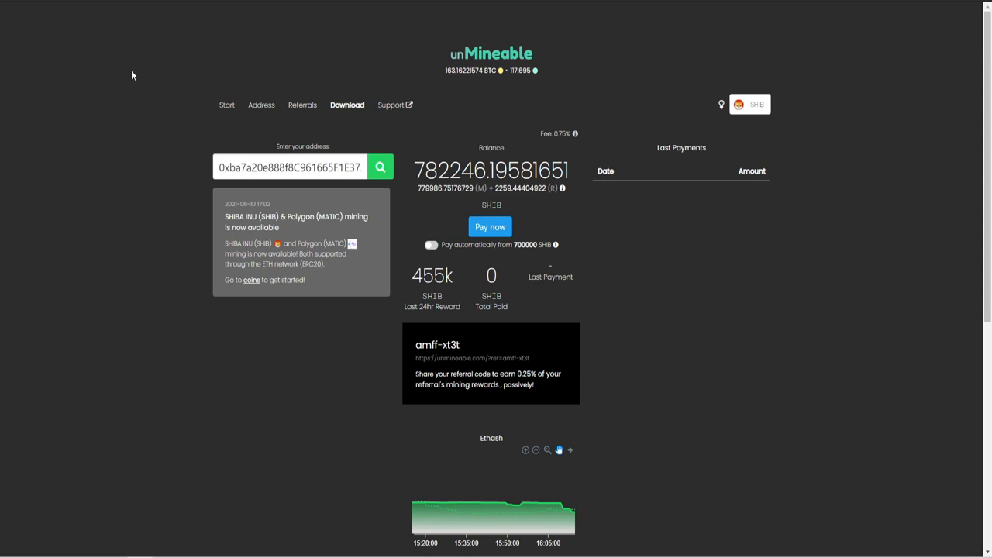
mouse_move(152, 263)
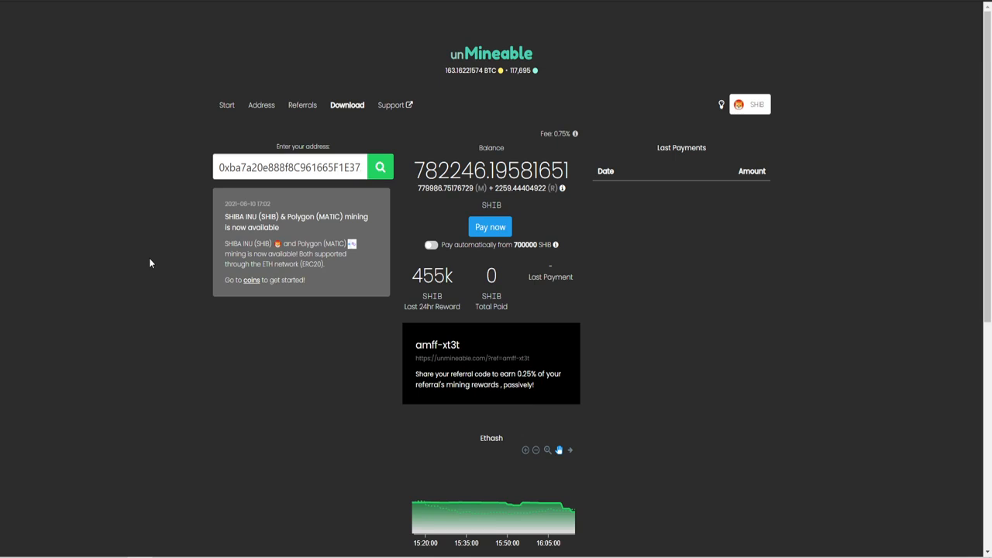